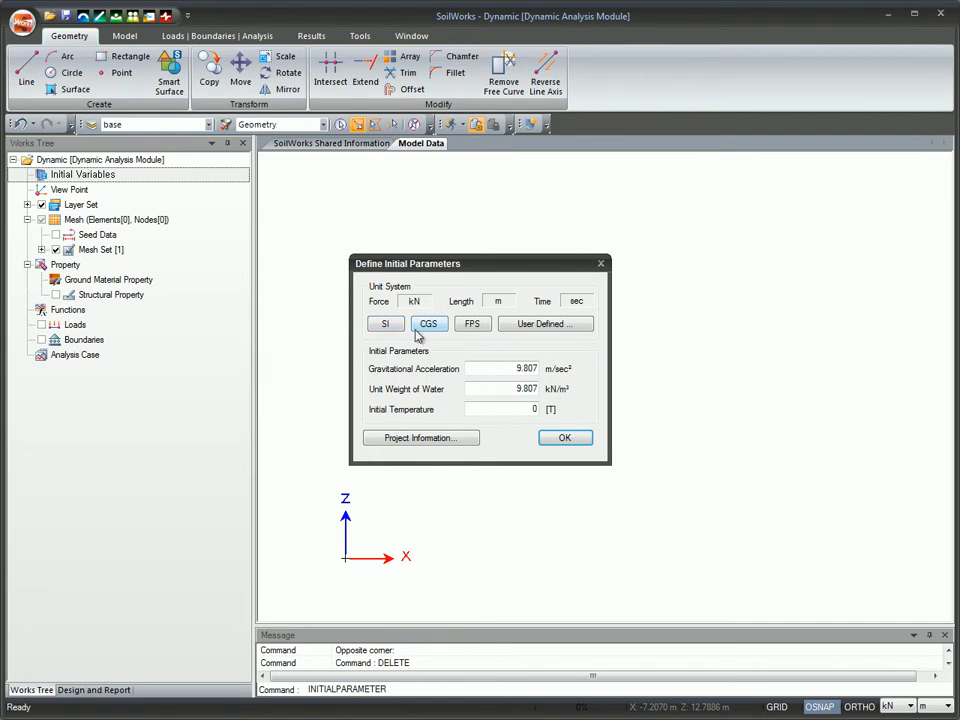
Step: Confirm user-defined units kN, m and sec and apply the initial parameters
left_click(544, 324)
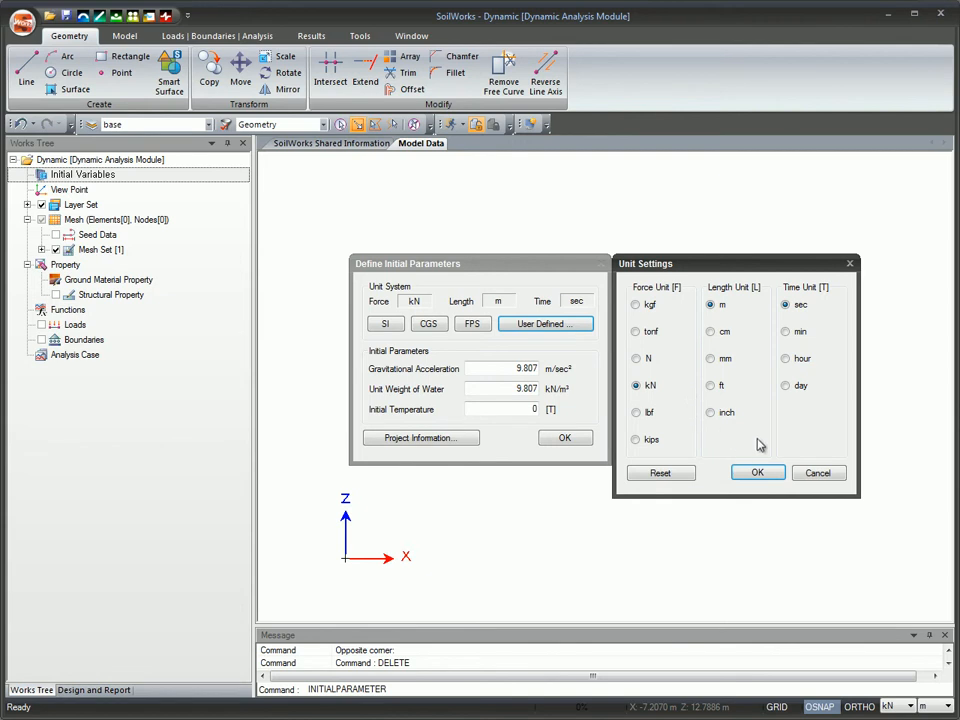
left_click(756, 472)
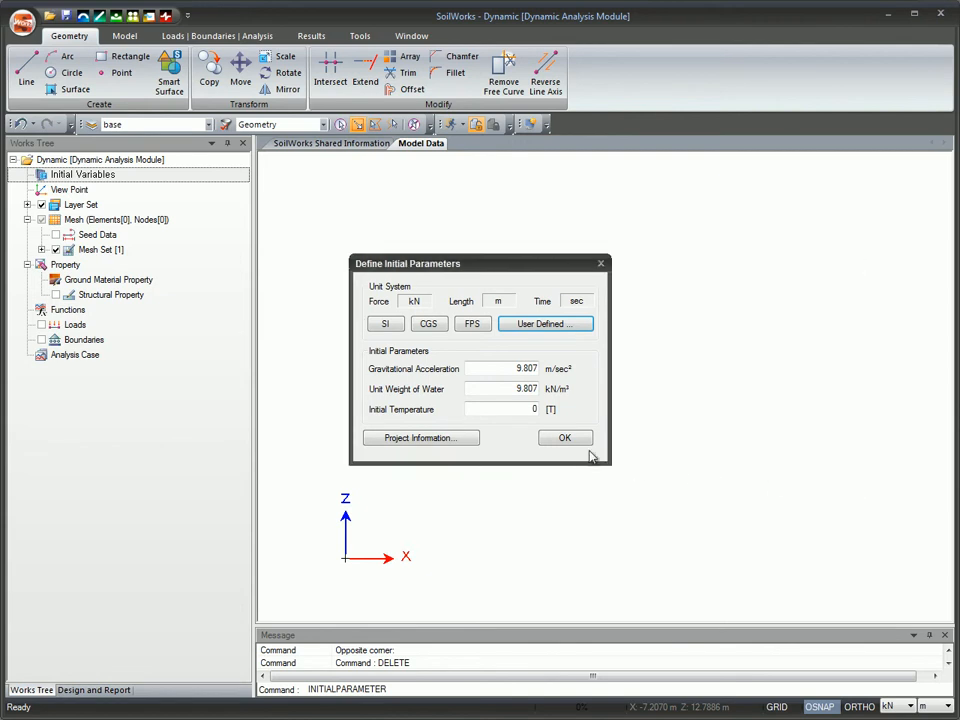
left_click(564, 436)
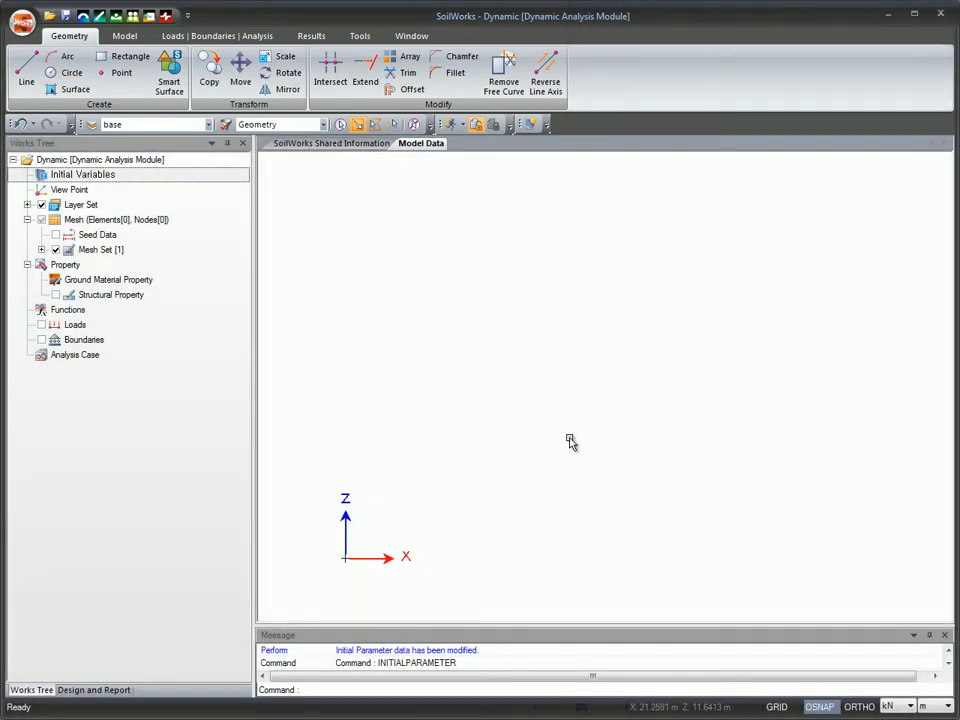
Step: Import the Abutment .dwg CAD drawing into the model via Import > CAD file
left_click(22, 22)
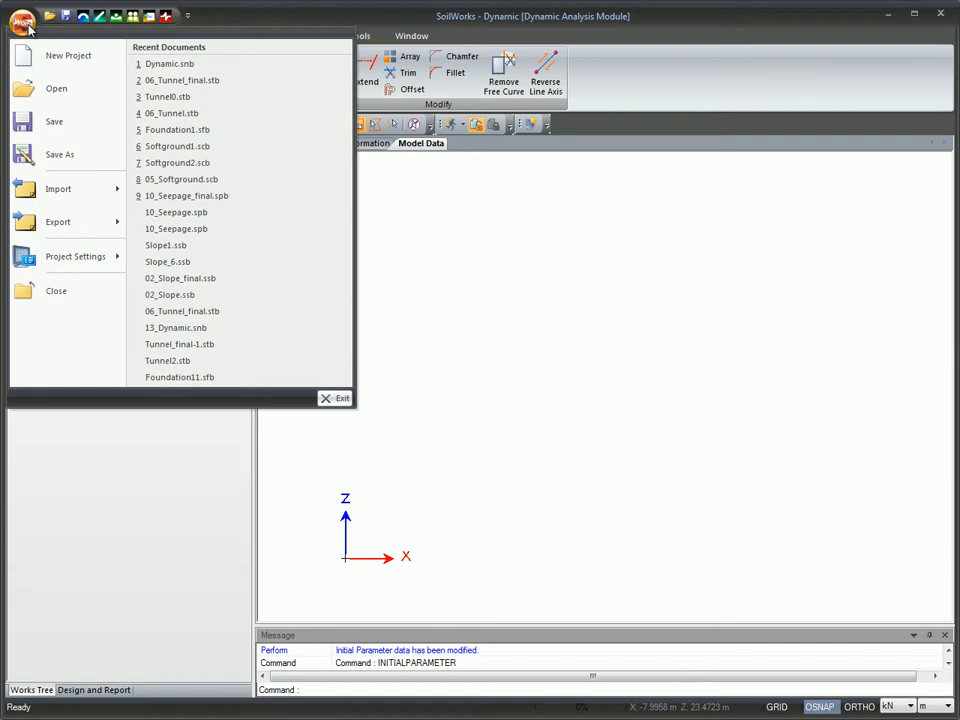
left_click(58, 188)
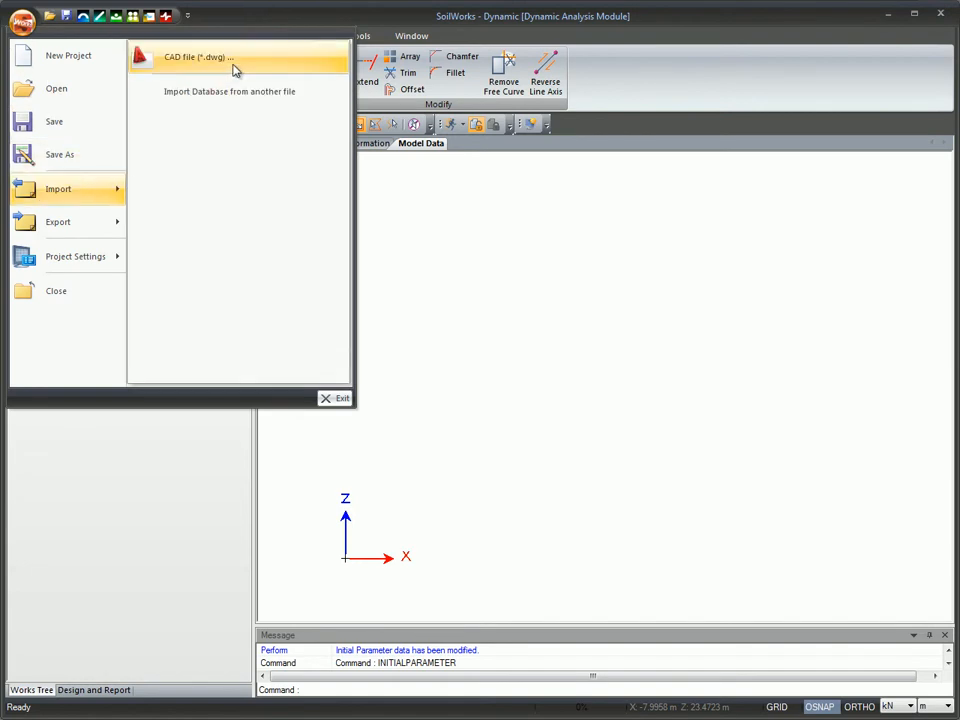
left_click(198, 56)
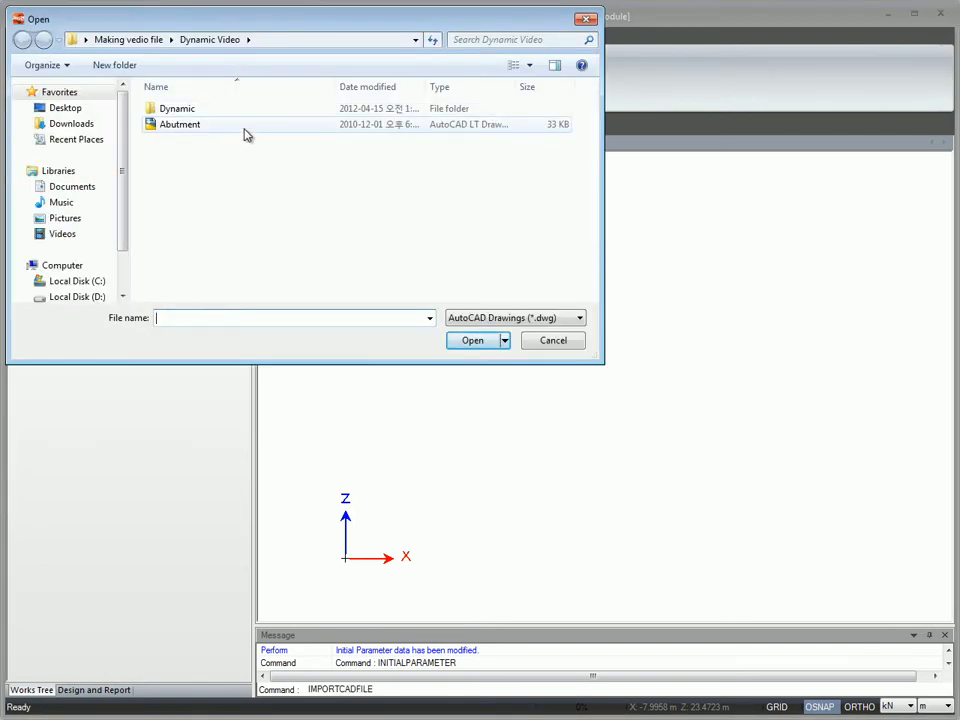
left_click(180, 124)
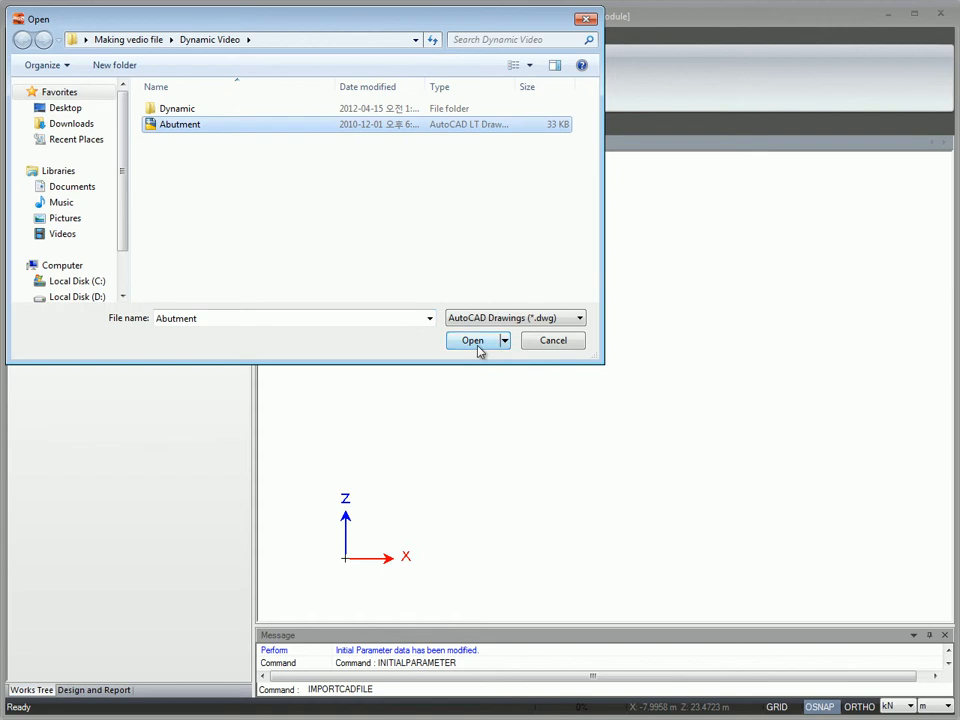
left_click(472, 340)
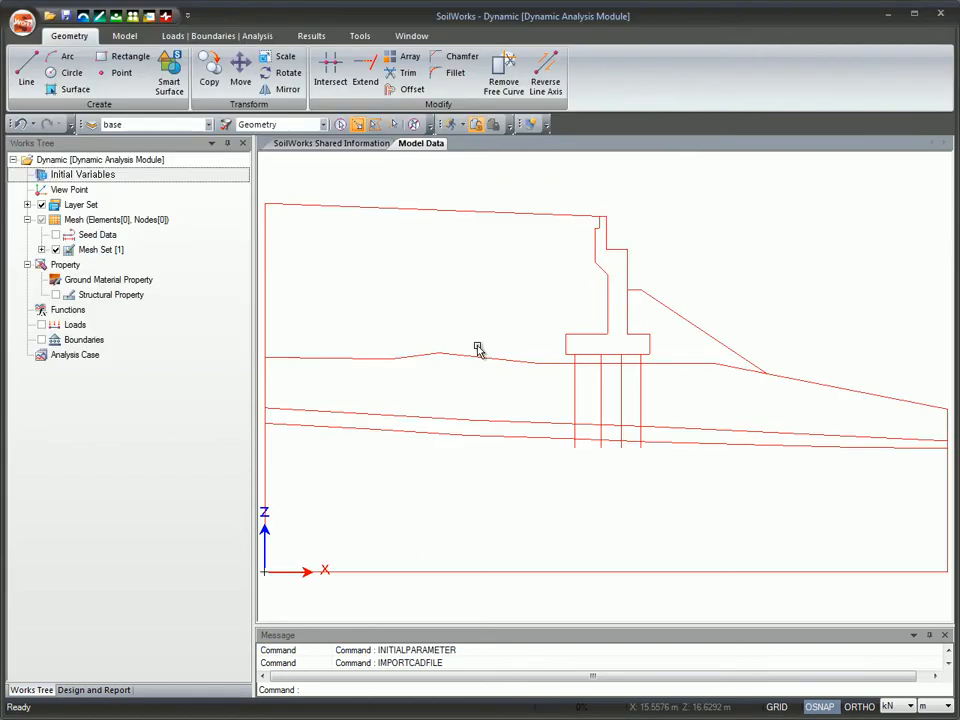
Step: Review the ground material properties and their dynamic soil database, then close both dialogs
left_click(126, 36)
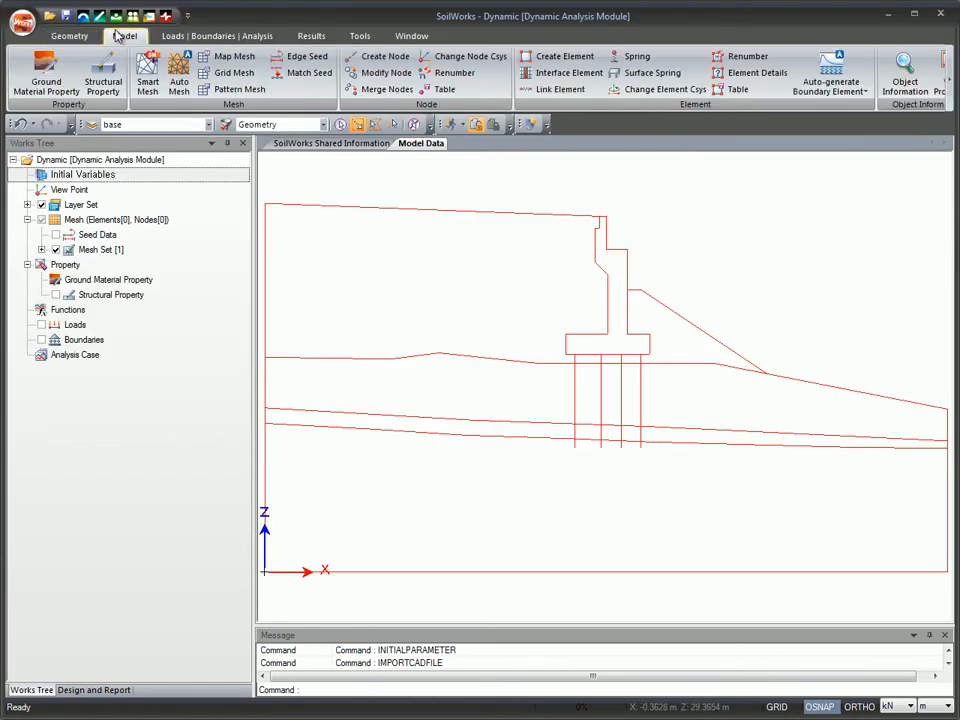
mouse_move(44, 76)
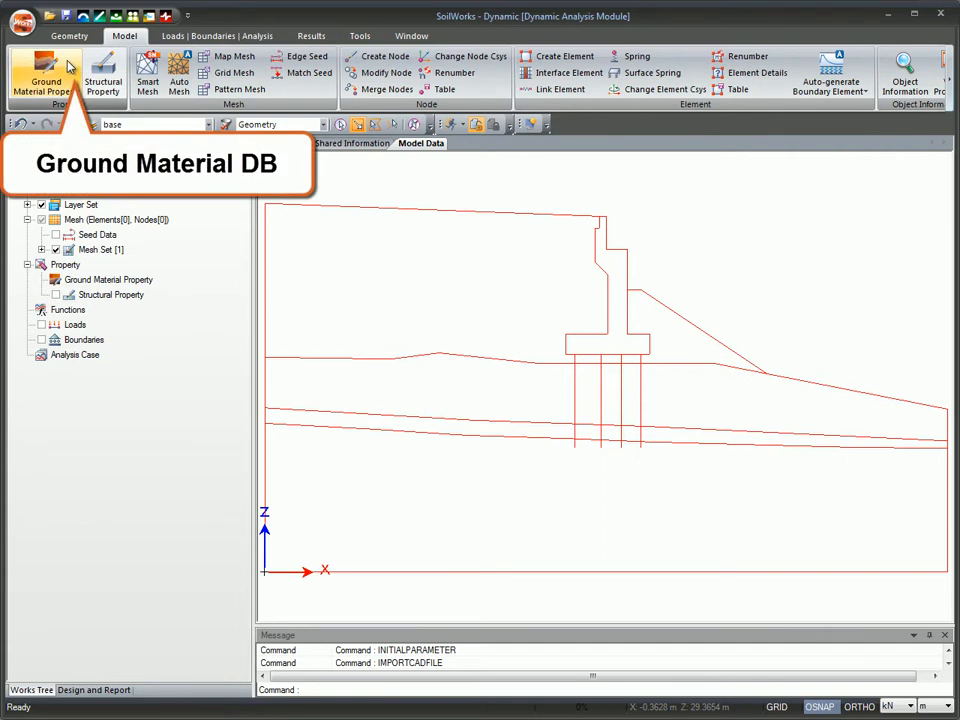
left_click(44, 72)
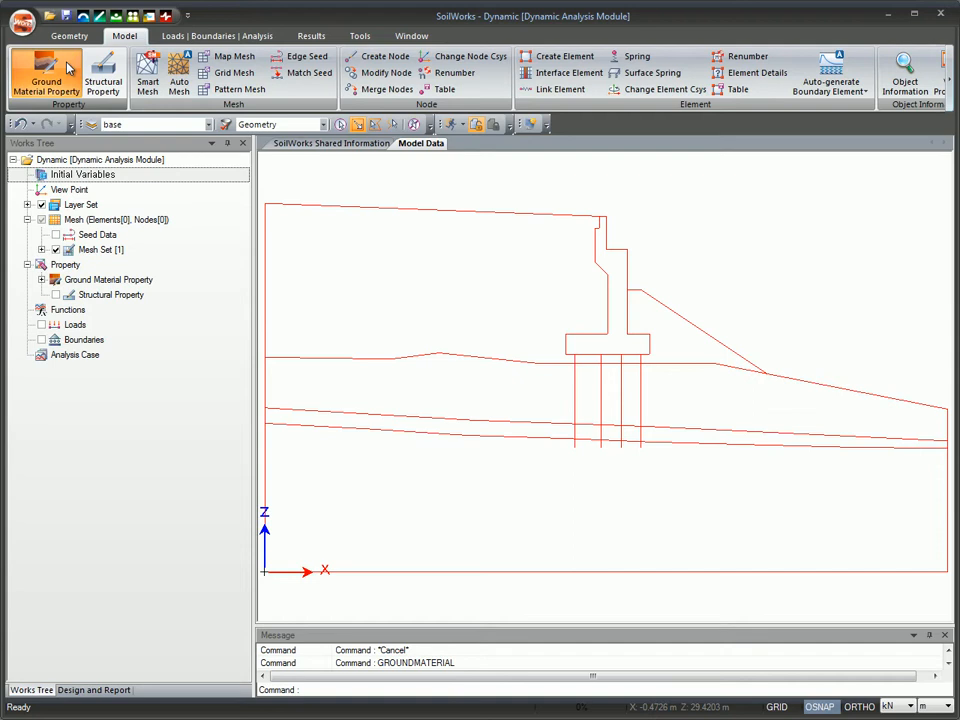
left_click(44, 76)
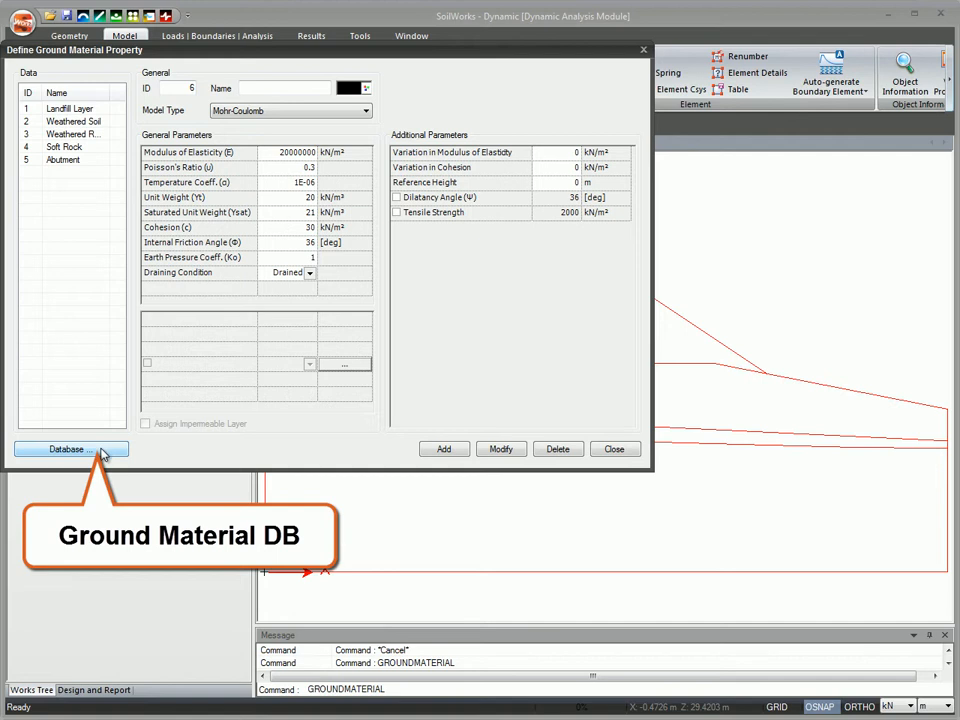
left_click(70, 448)
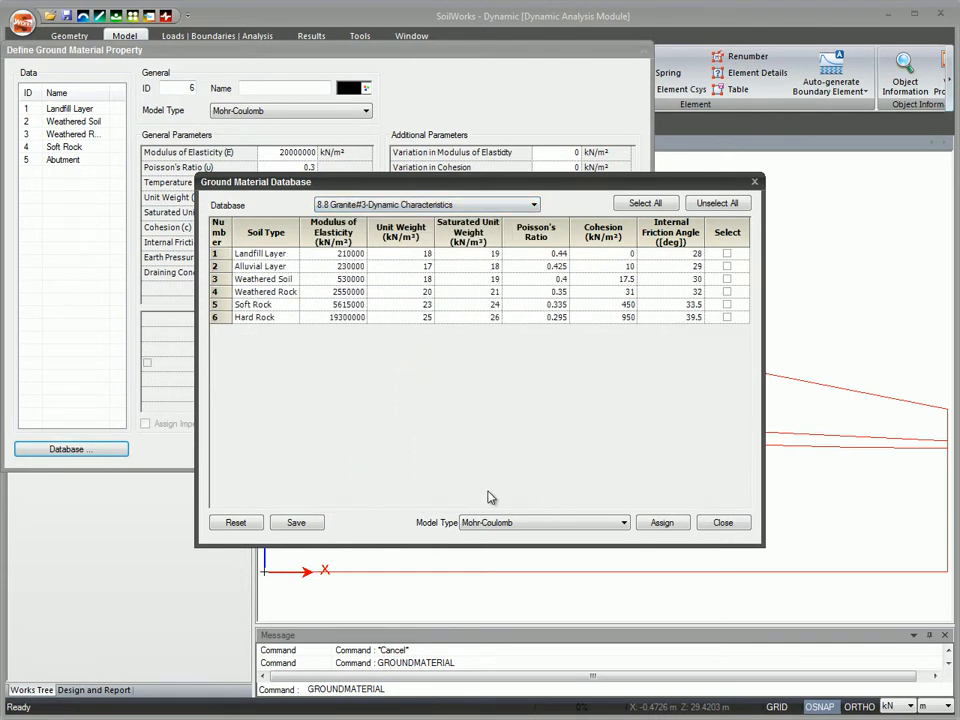
mouse_move(566, 508)
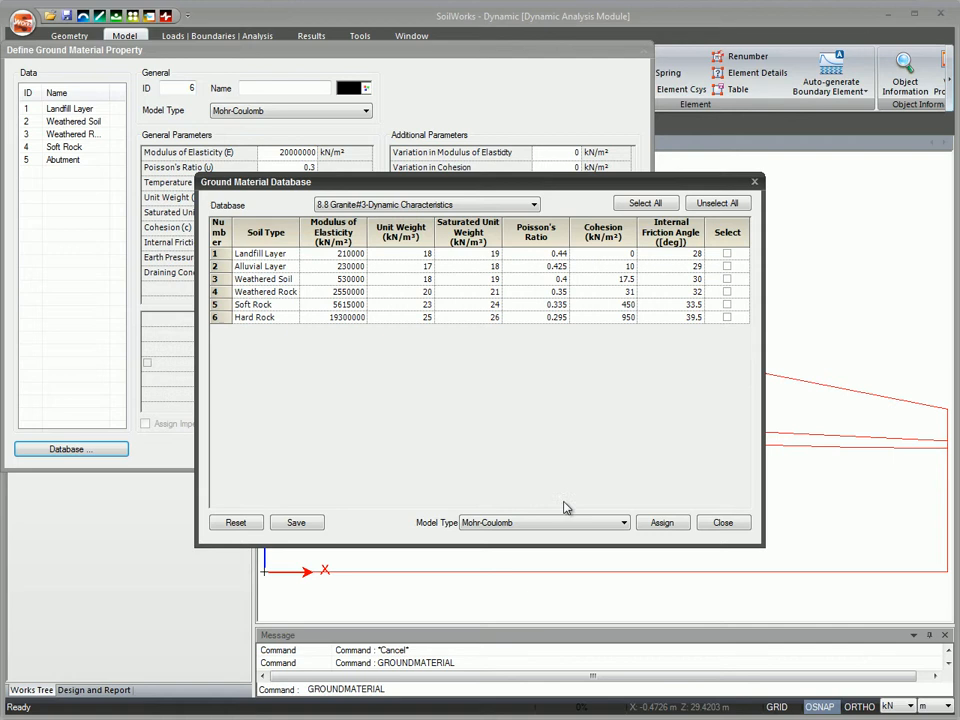
left_click(624, 522)
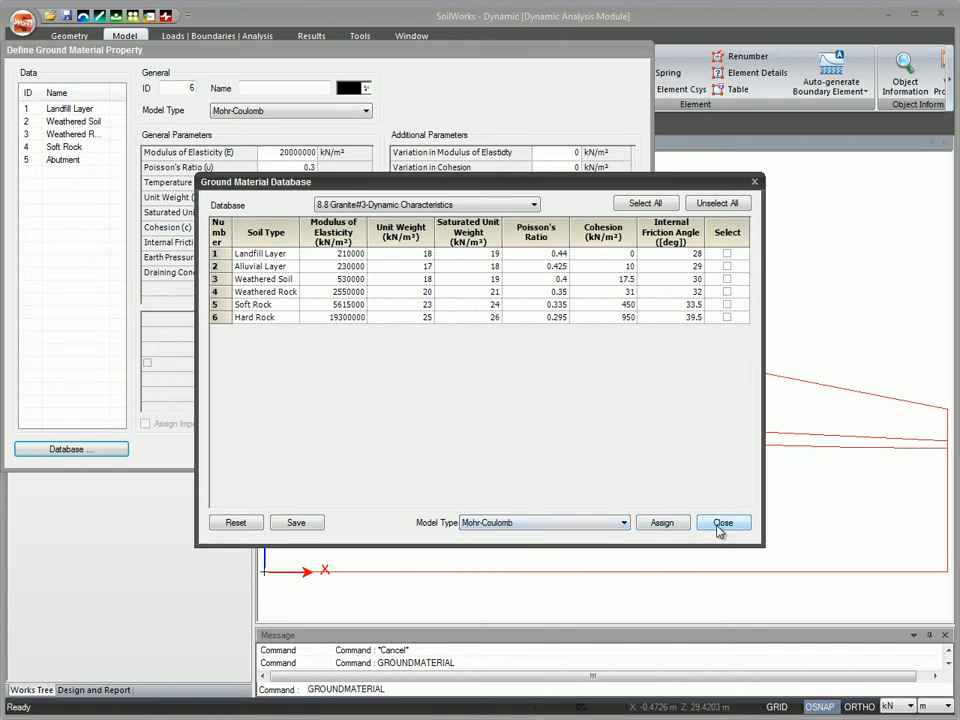
left_click(724, 522)
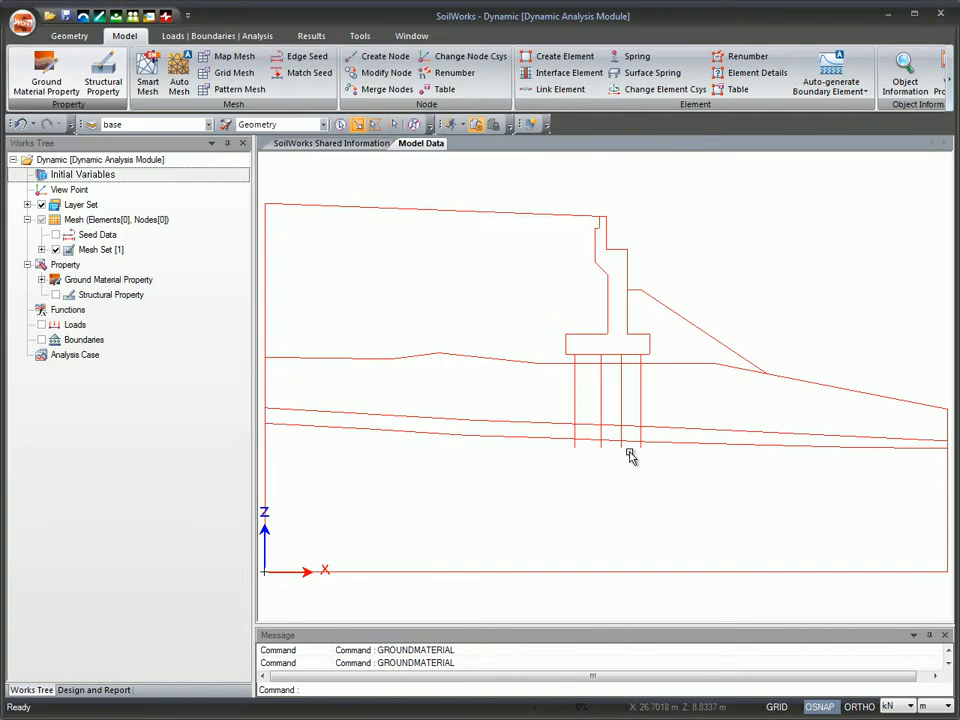
mouse_move(104, 72)
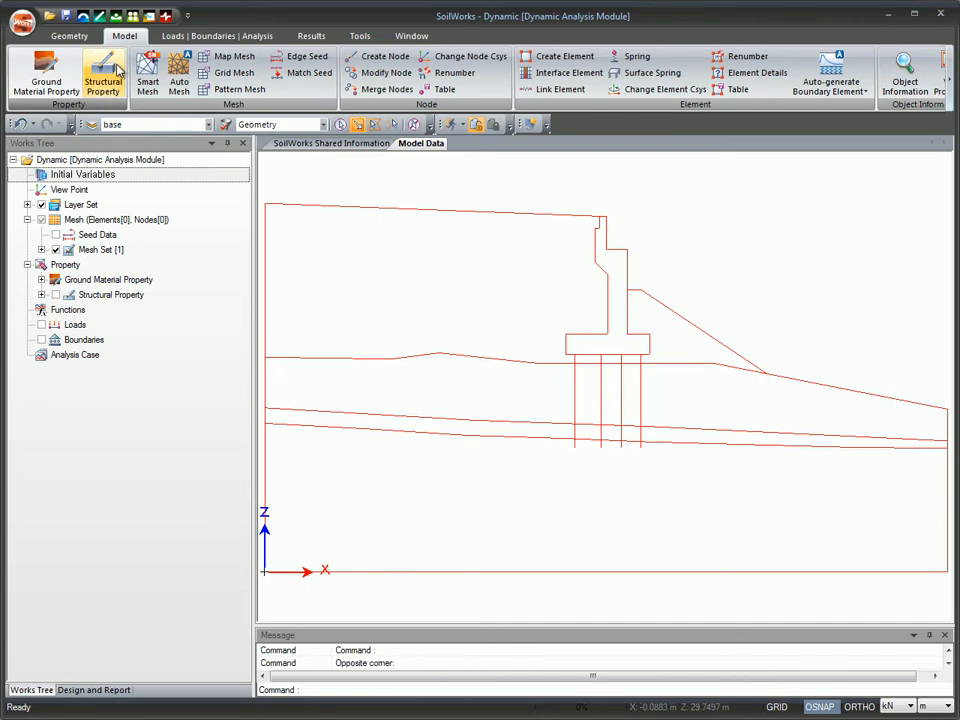
Step: Define the Pile beam property as a CISC-CSA(S) H-shaped HP360 section in steel
left_click(104, 76)
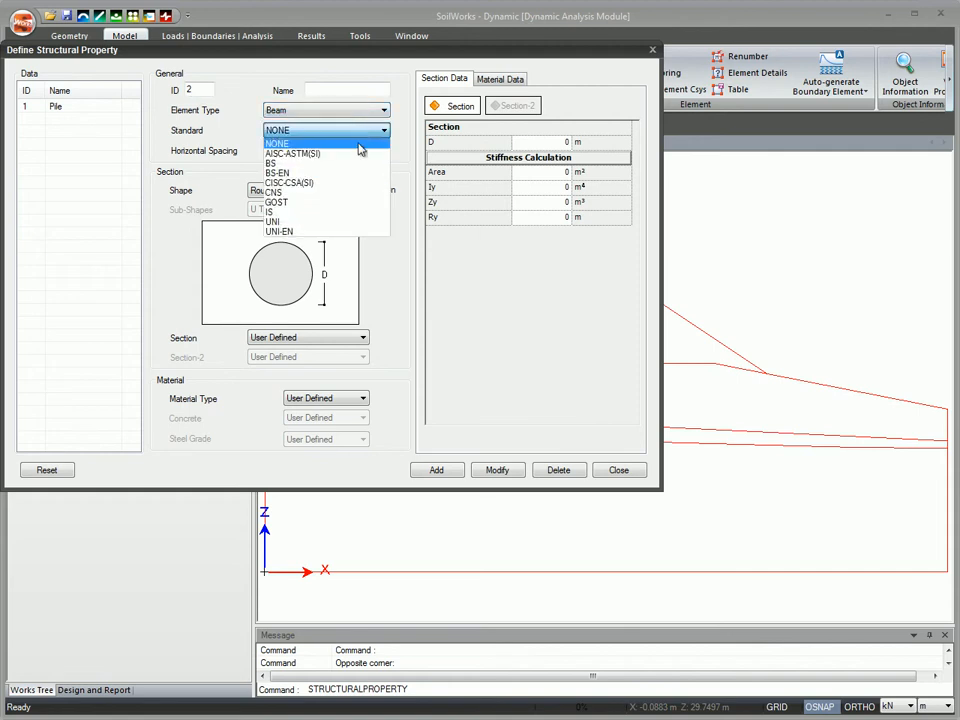
left_click(288, 182)
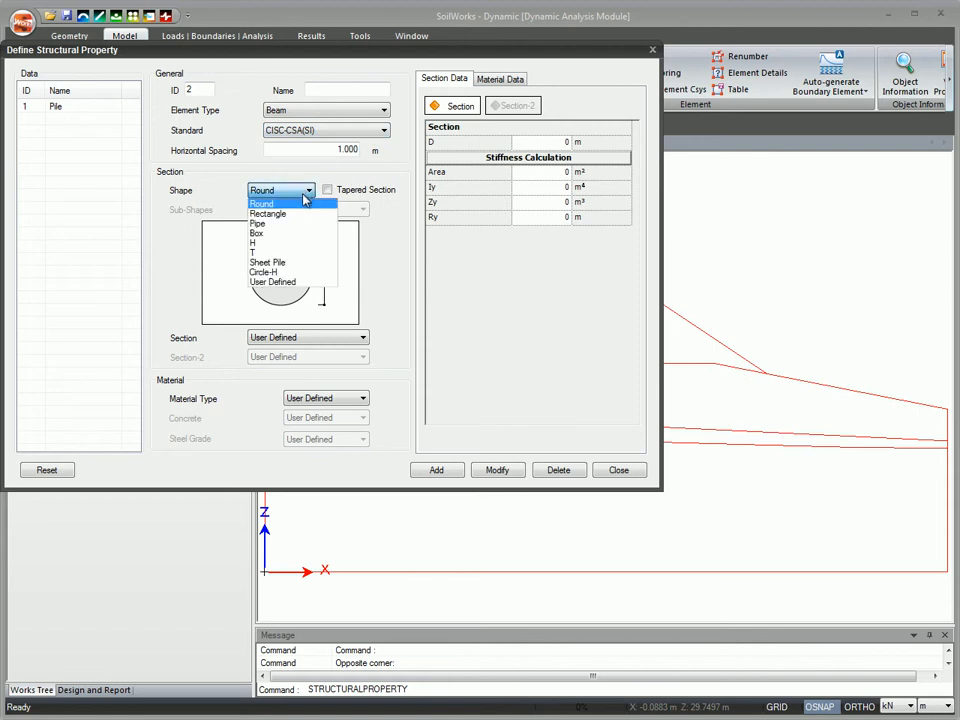
left_click(252, 242)
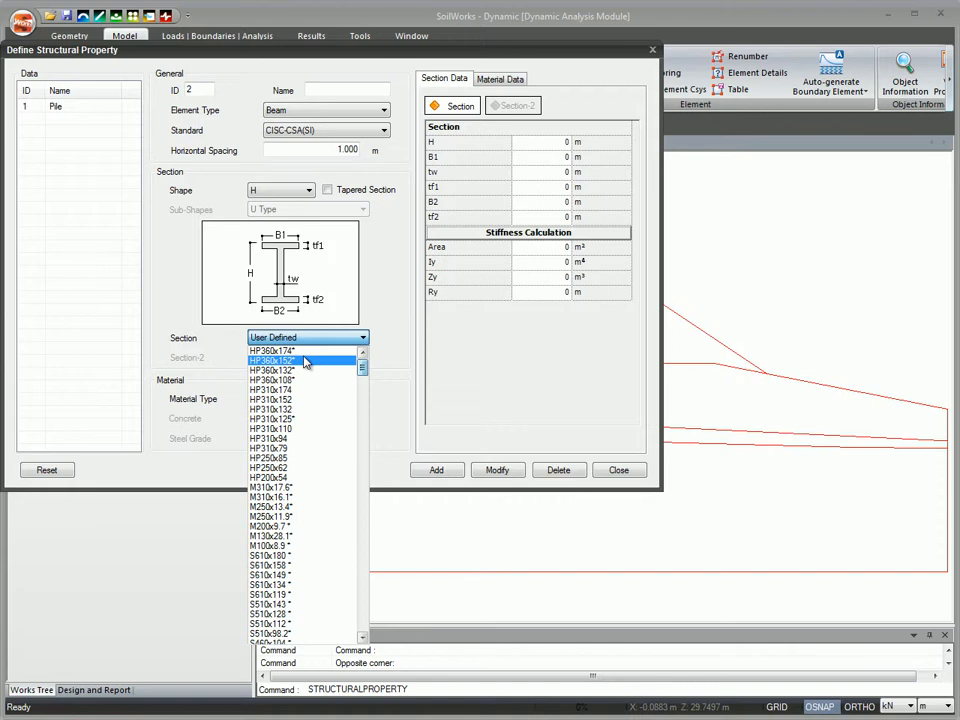
left_click(270, 350)
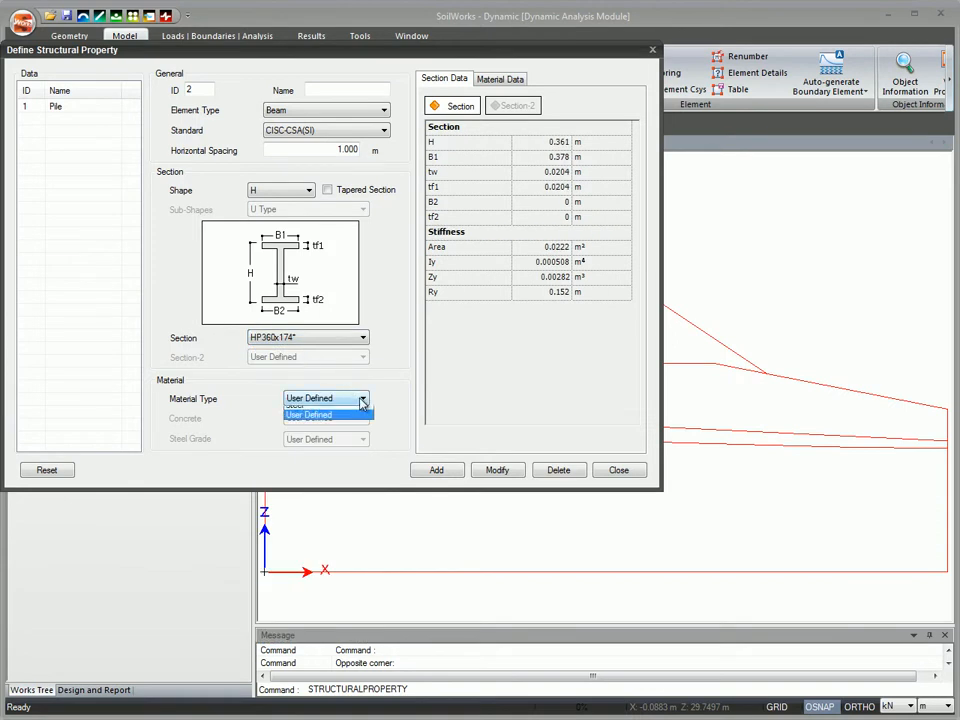
left_click(310, 406)
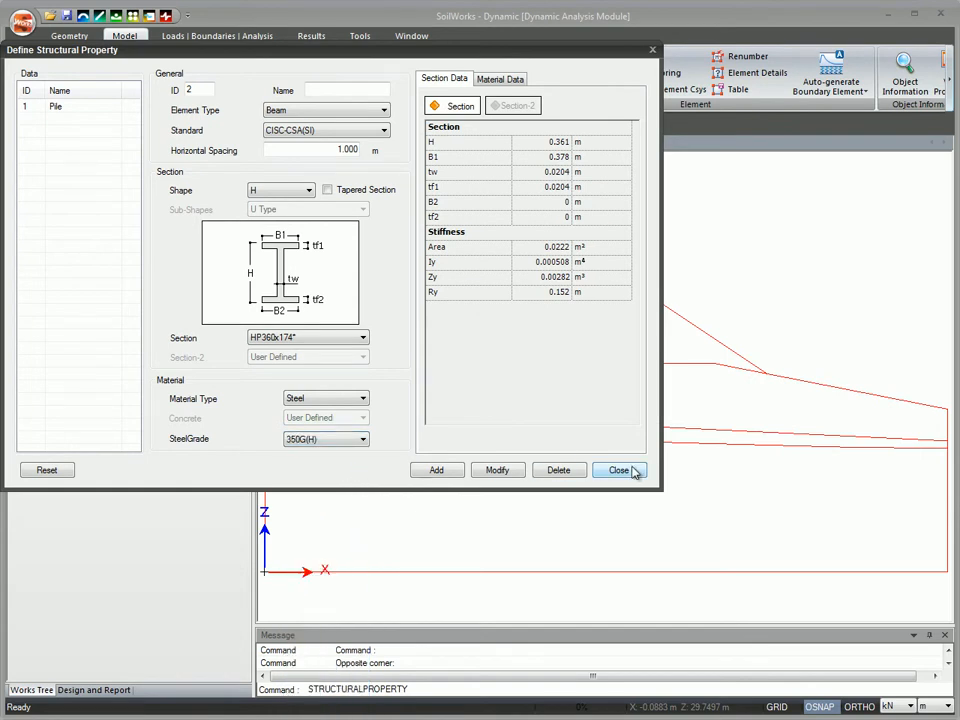
left_click(620, 470)
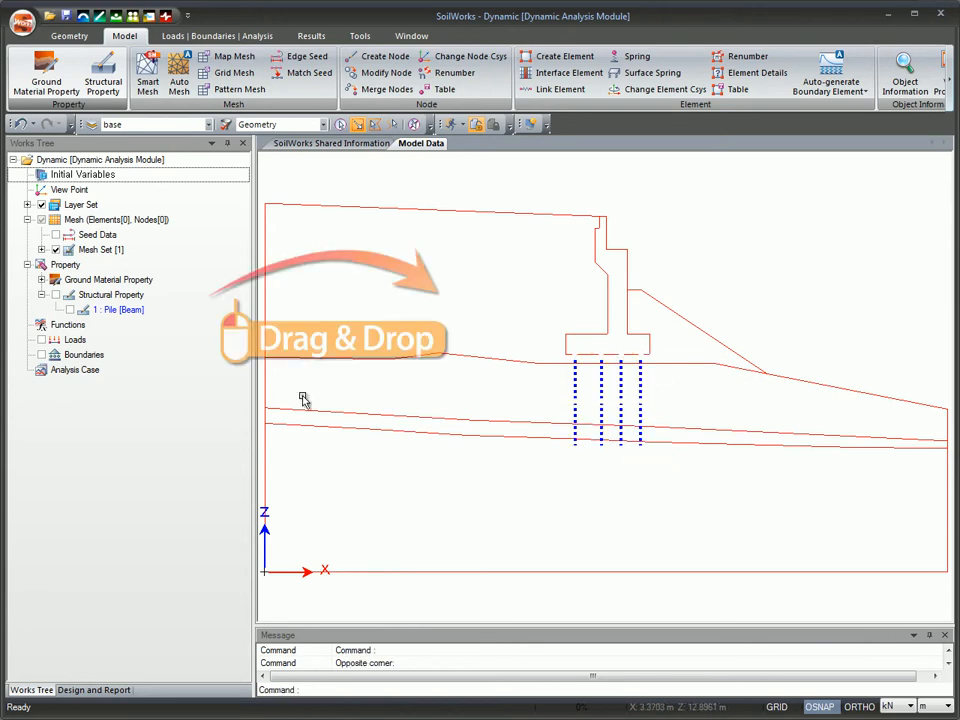
Step: Assign the Pile beam property to the four pile lines and fill the ground regions with their materials
left_click_drag(126, 308, 608, 400)
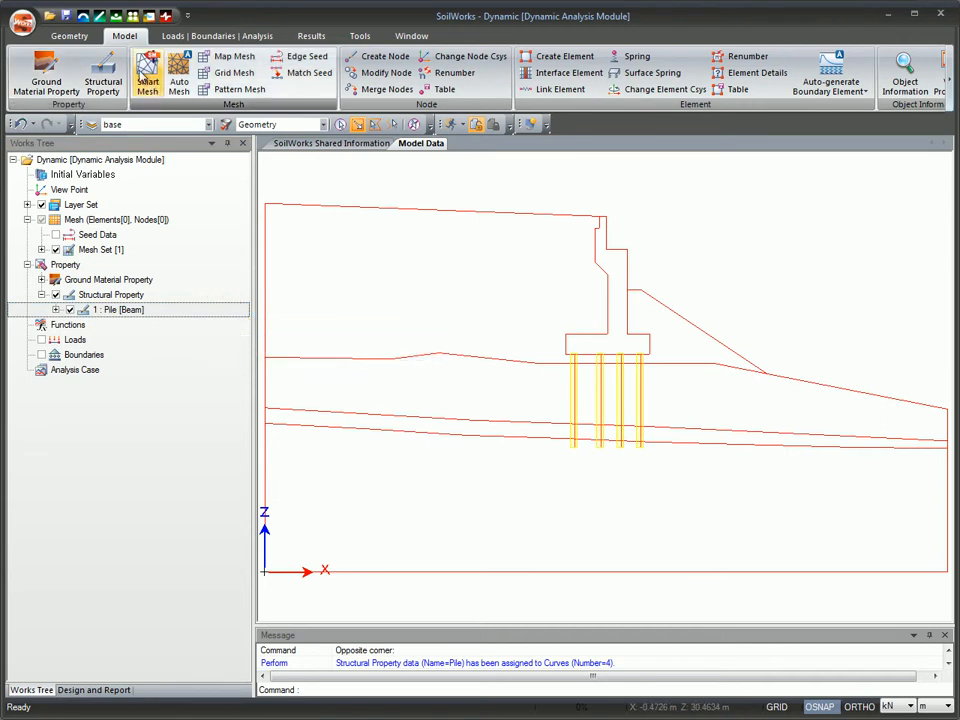
left_click(68, 36)
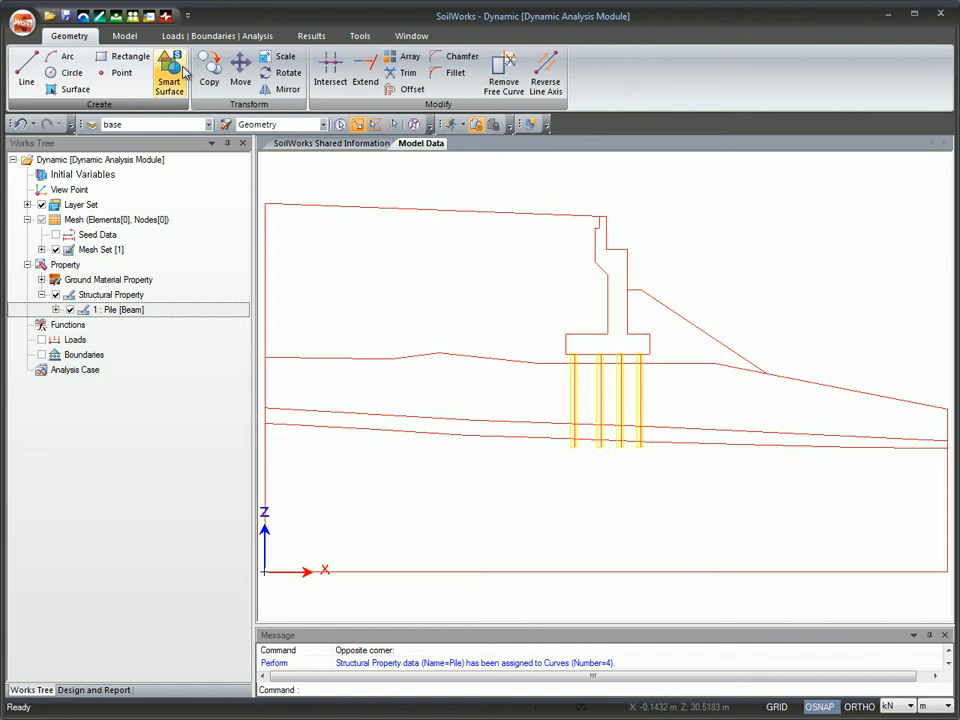
left_click(168, 76)
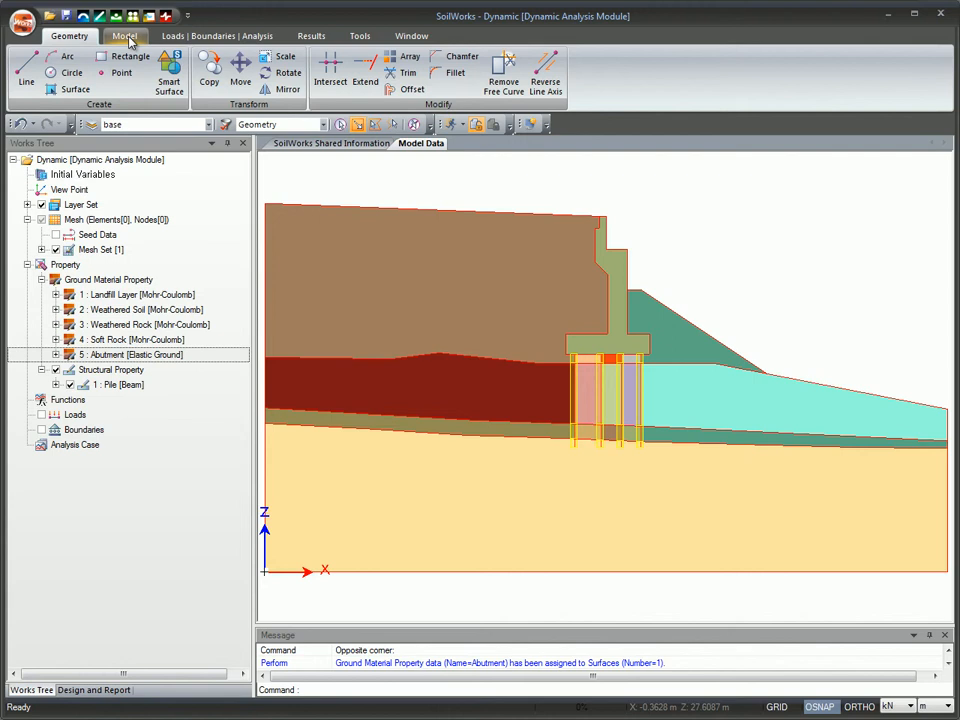
Step: Generate a very fine Smart Mesh with each mesh set registered by domain
left_click(124, 36)
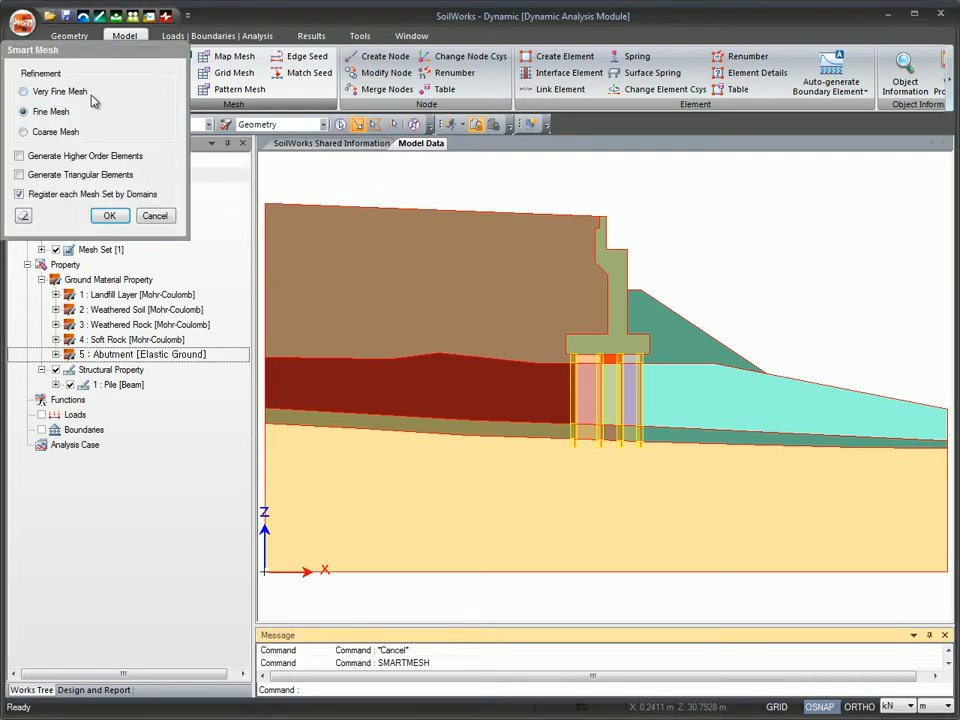
left_click(24, 92)
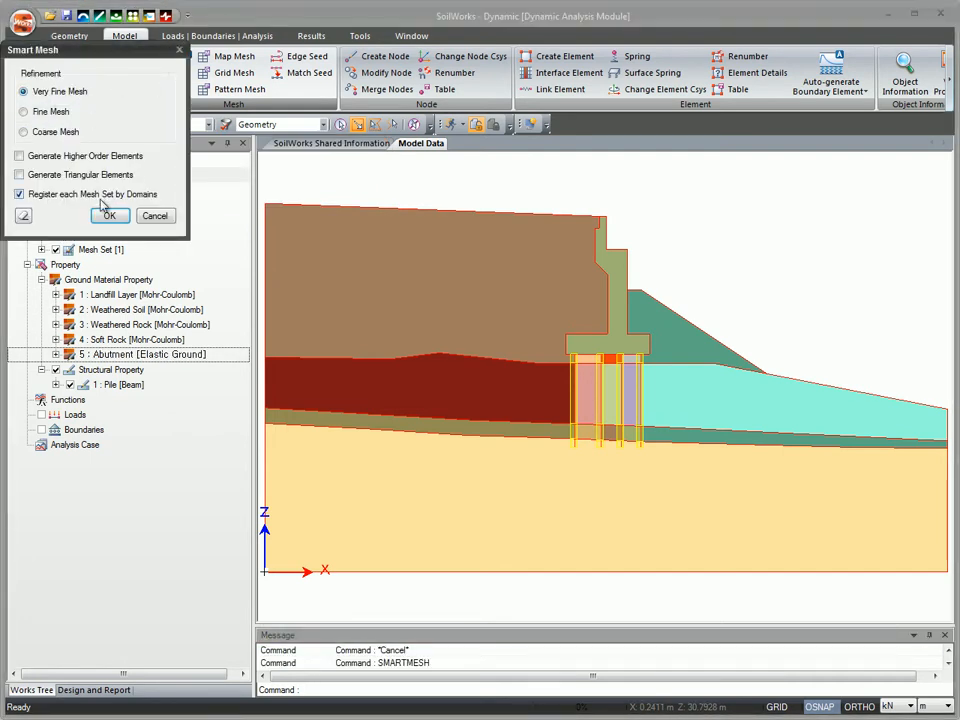
left_click(108, 216)
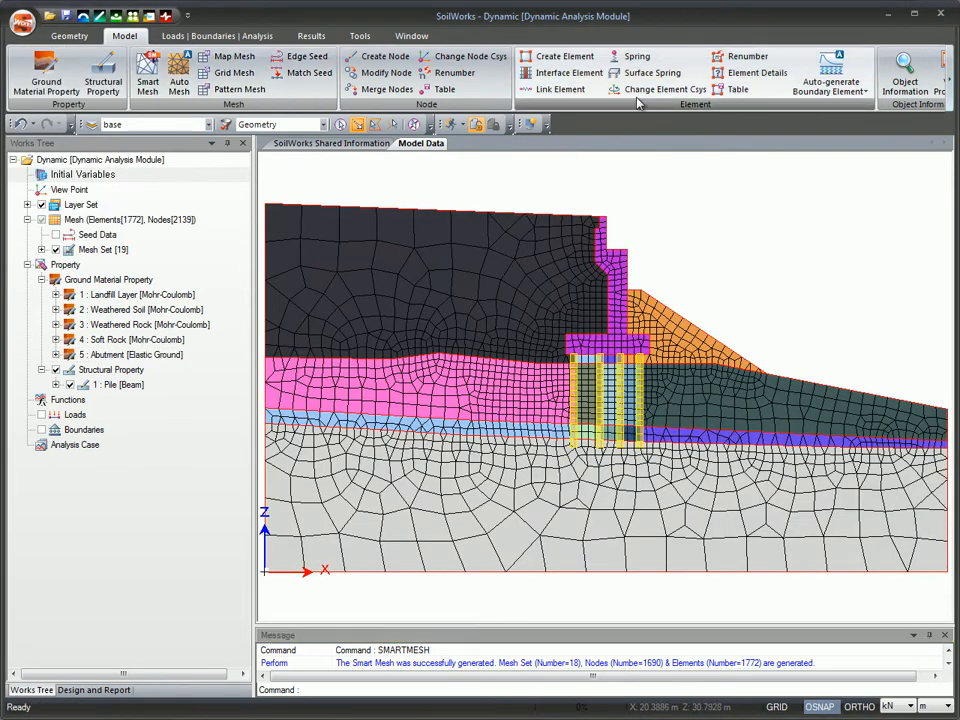
mouse_move(652, 72)
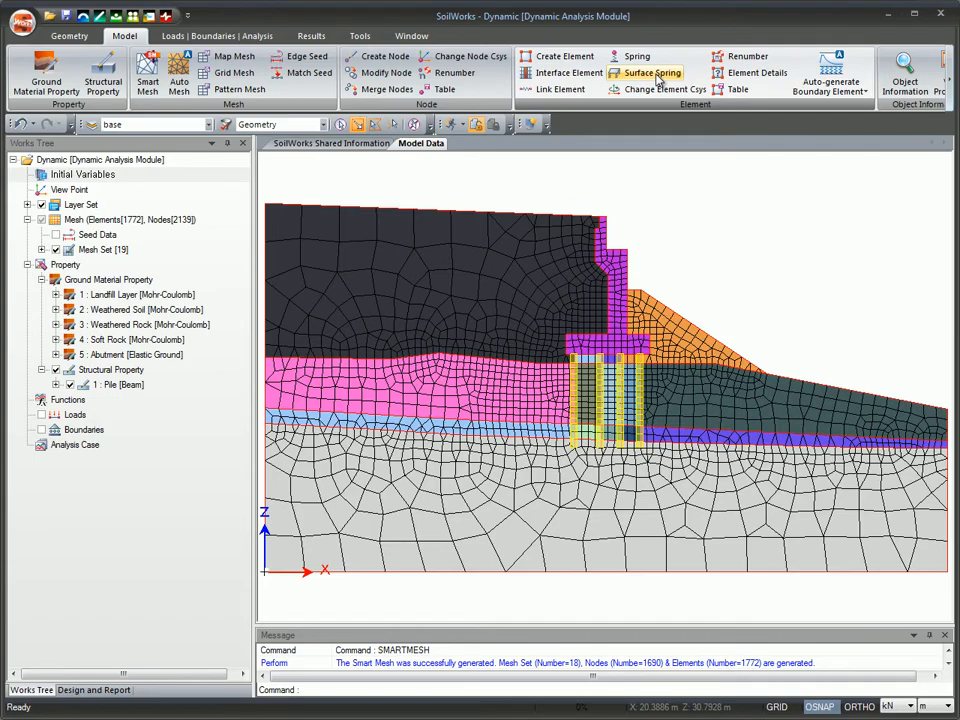
Step: Apply damped Soft rock base surface springs along the bottom boundary curves
left_click(652, 72)
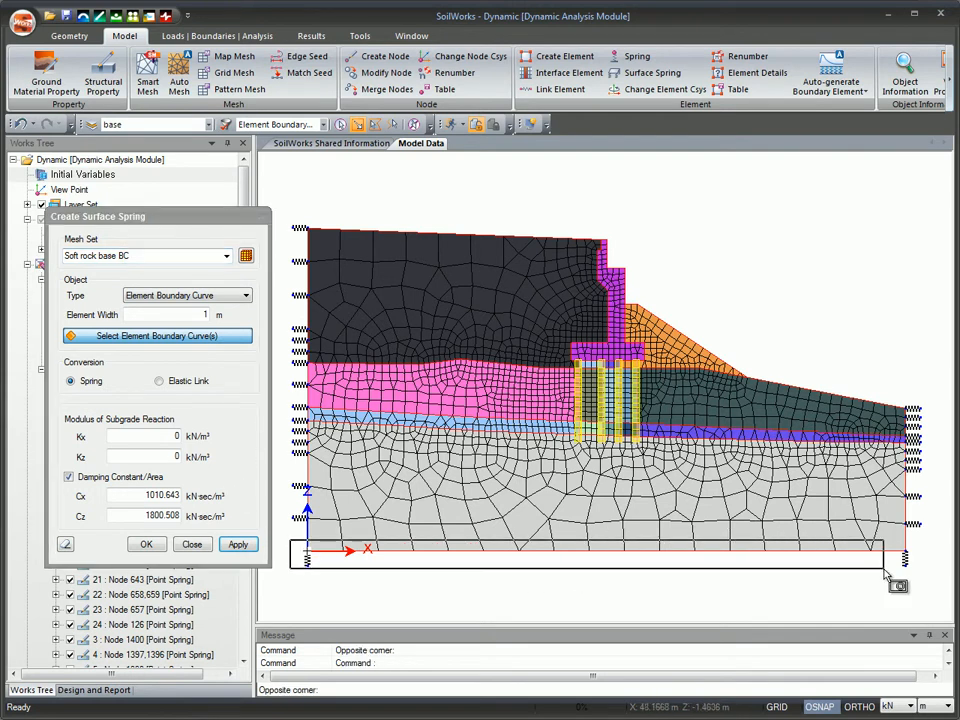
left_click(910, 580)
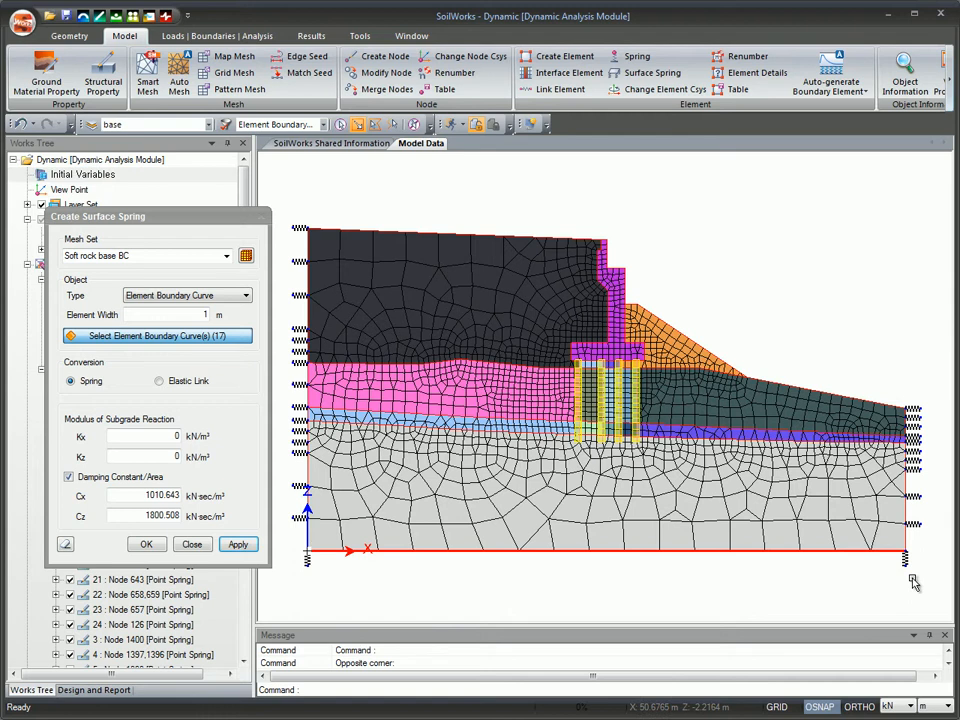
left_click(146, 544)
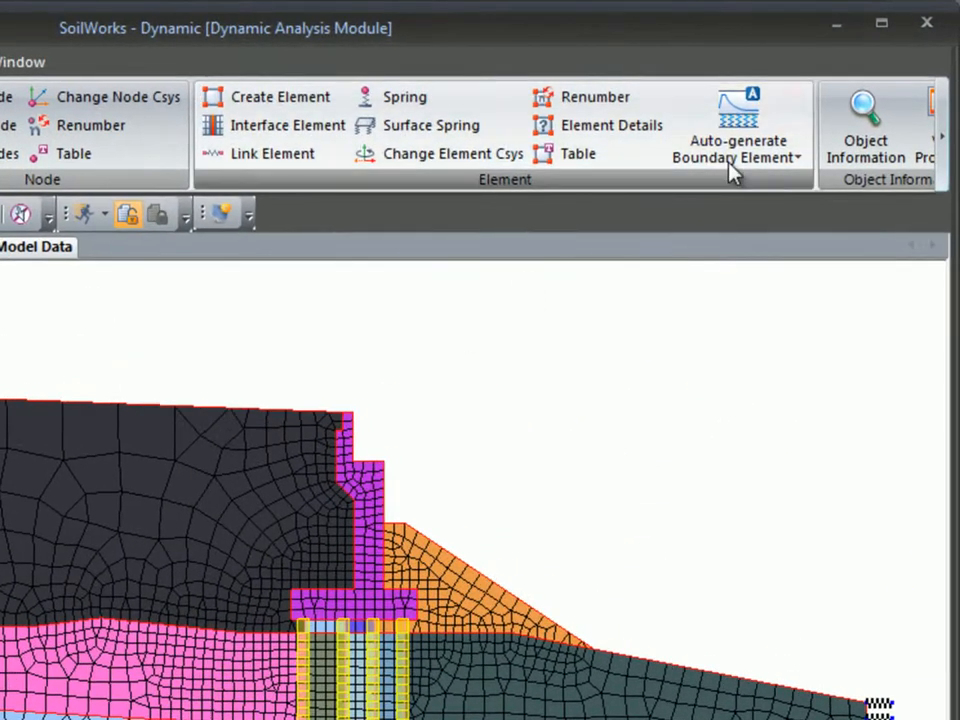
left_click(738, 130)
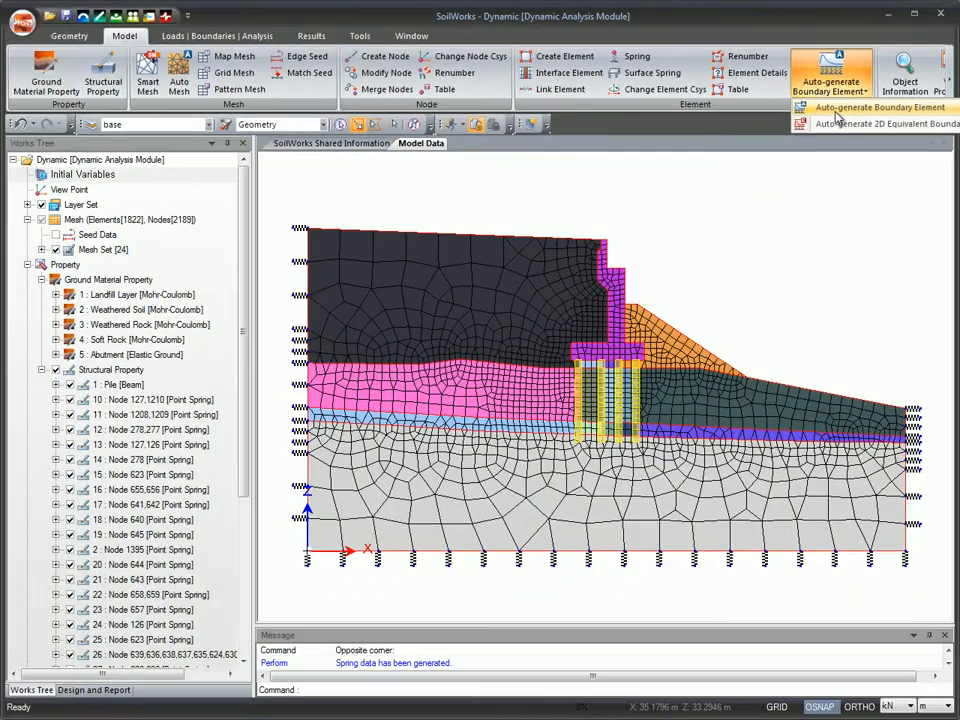
Step: Auto-generate damping boundary elements on both sides with a fixed base
left_click(878, 108)
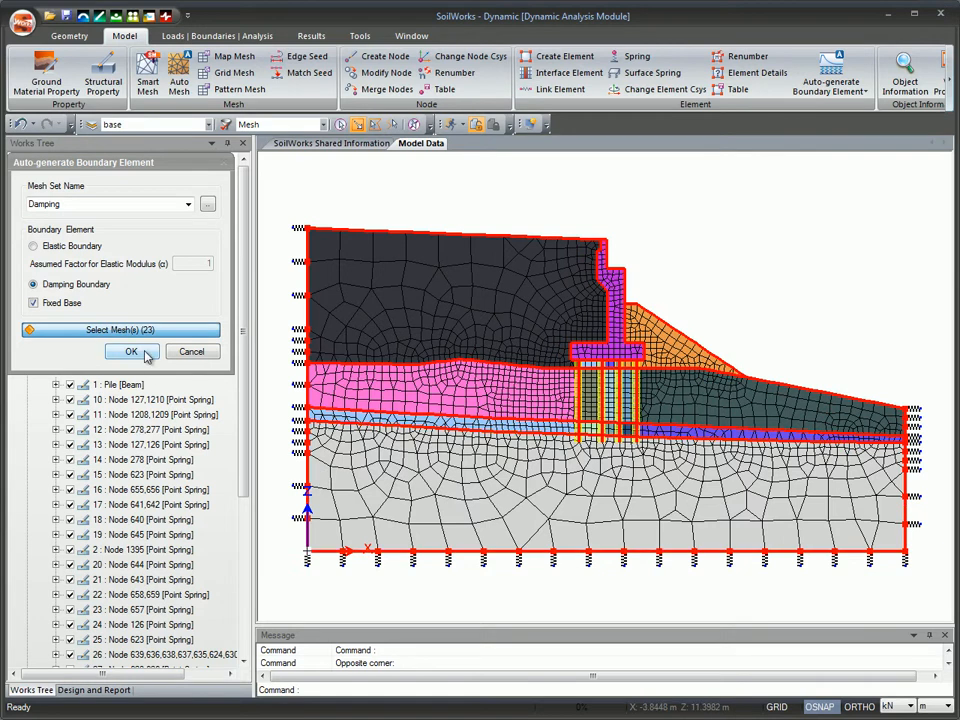
left_click(130, 352)
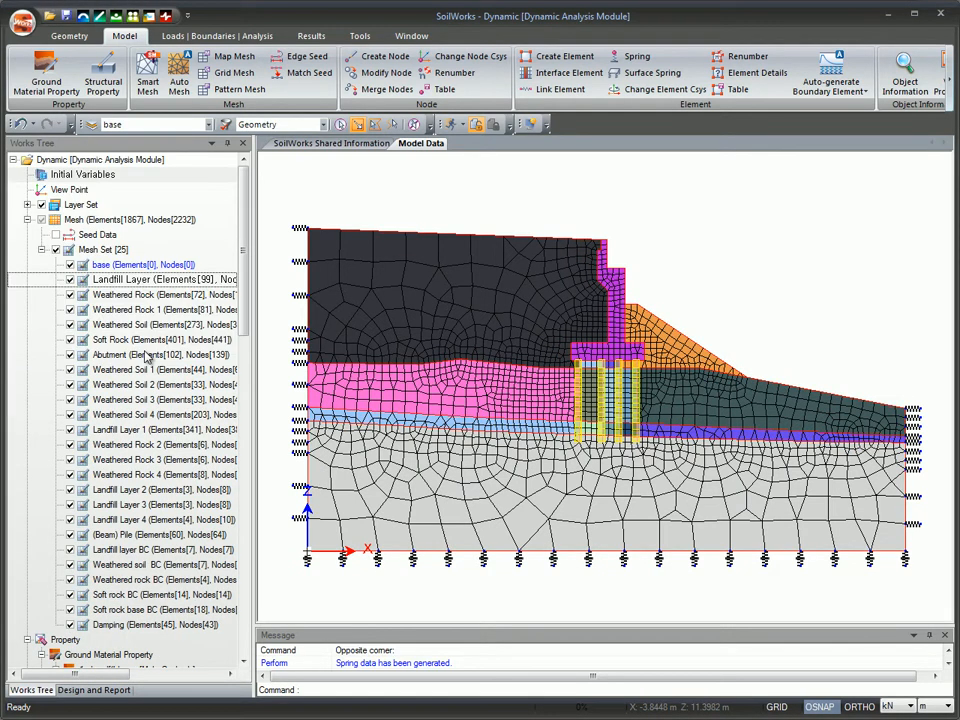
left_click(212, 36)
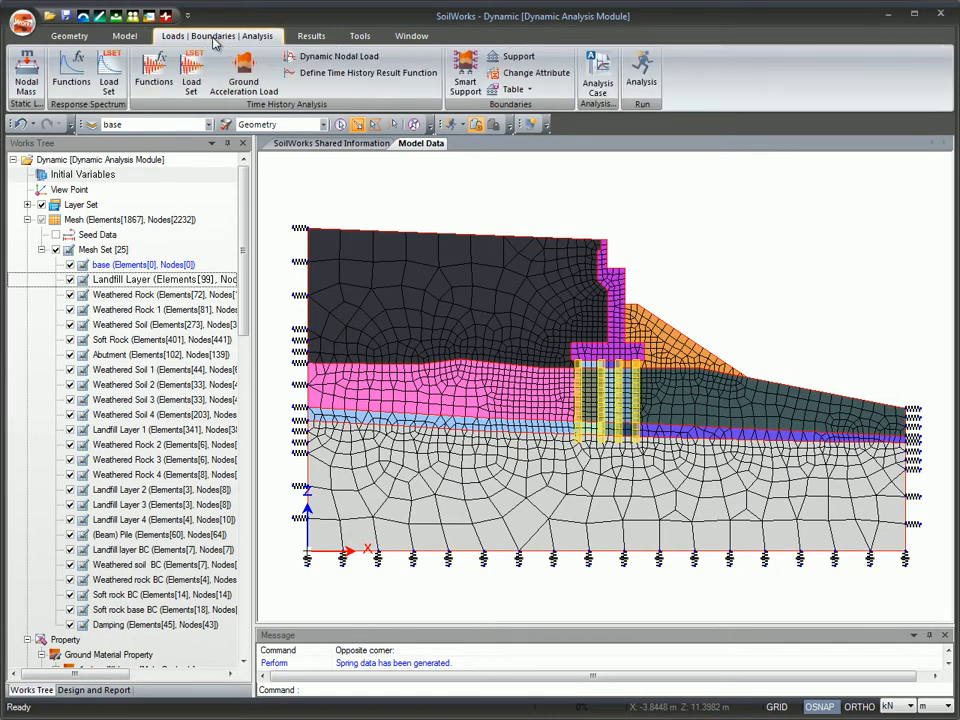
mouse_move(244, 76)
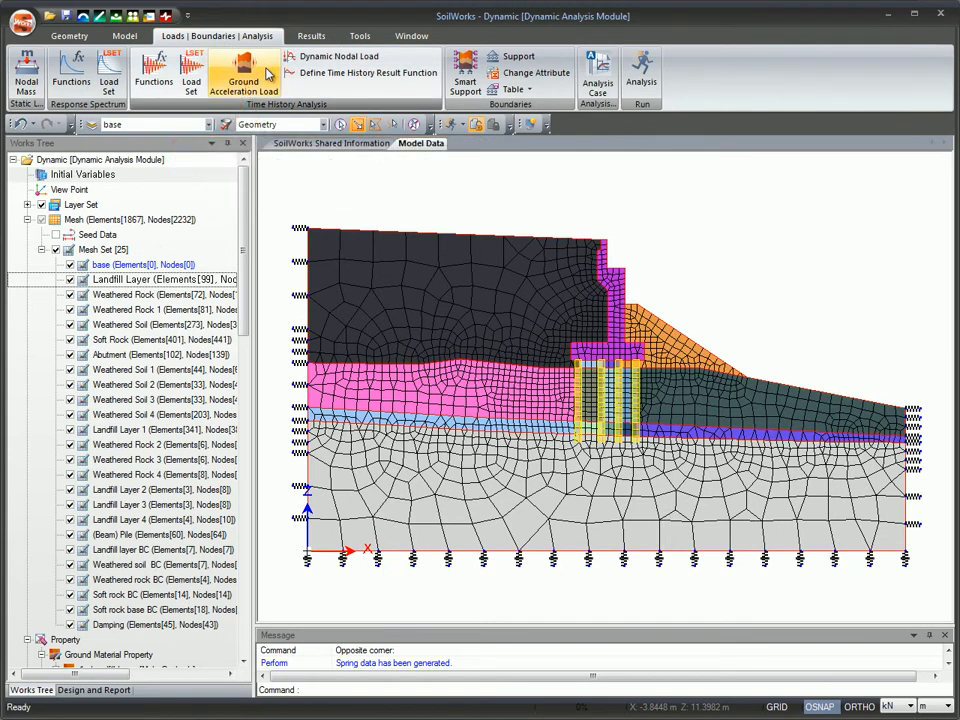
left_click(244, 76)
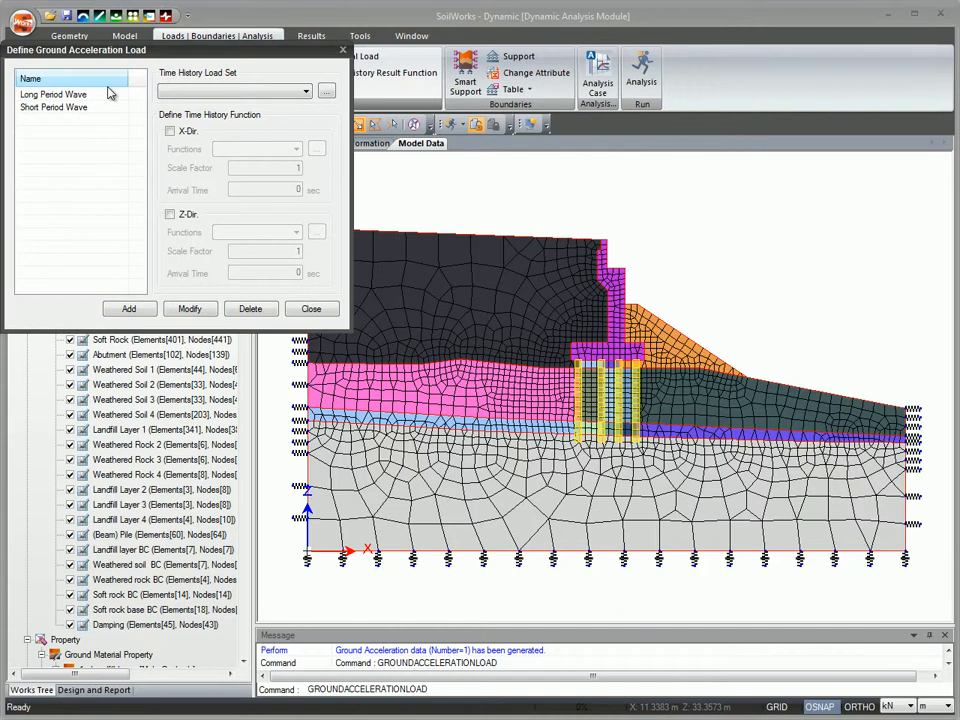
left_click(52, 94)
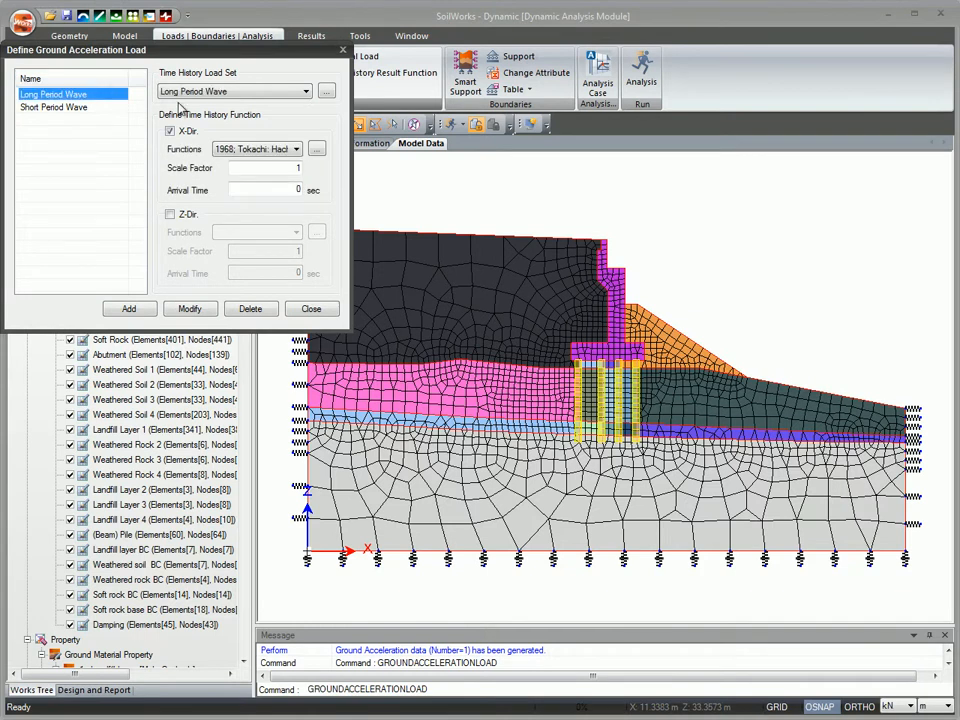
left_click(316, 148)
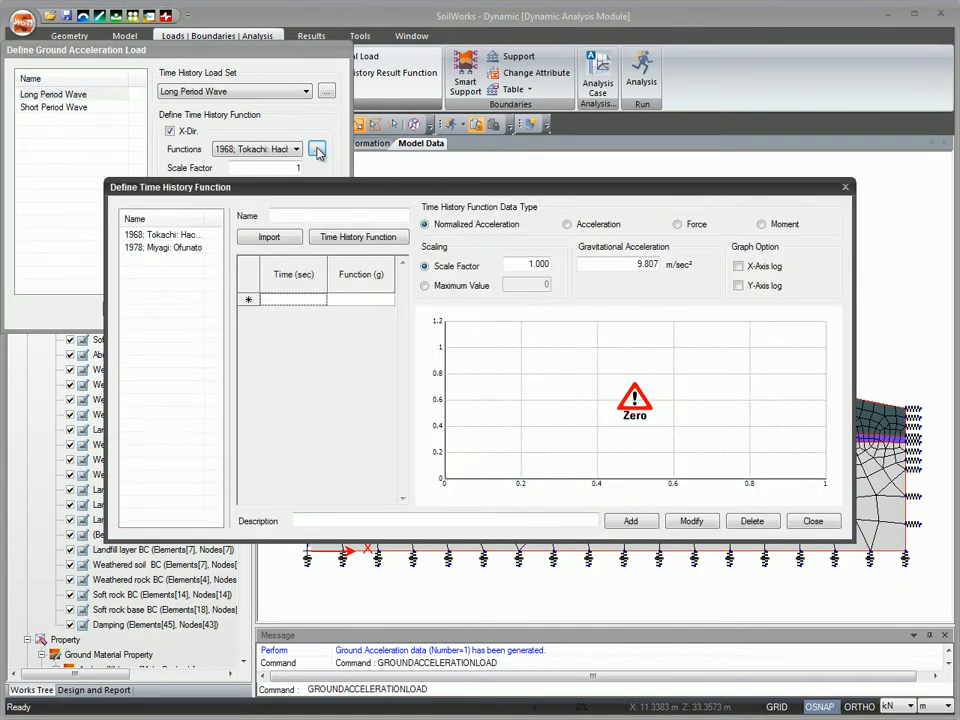
left_click(160, 234)
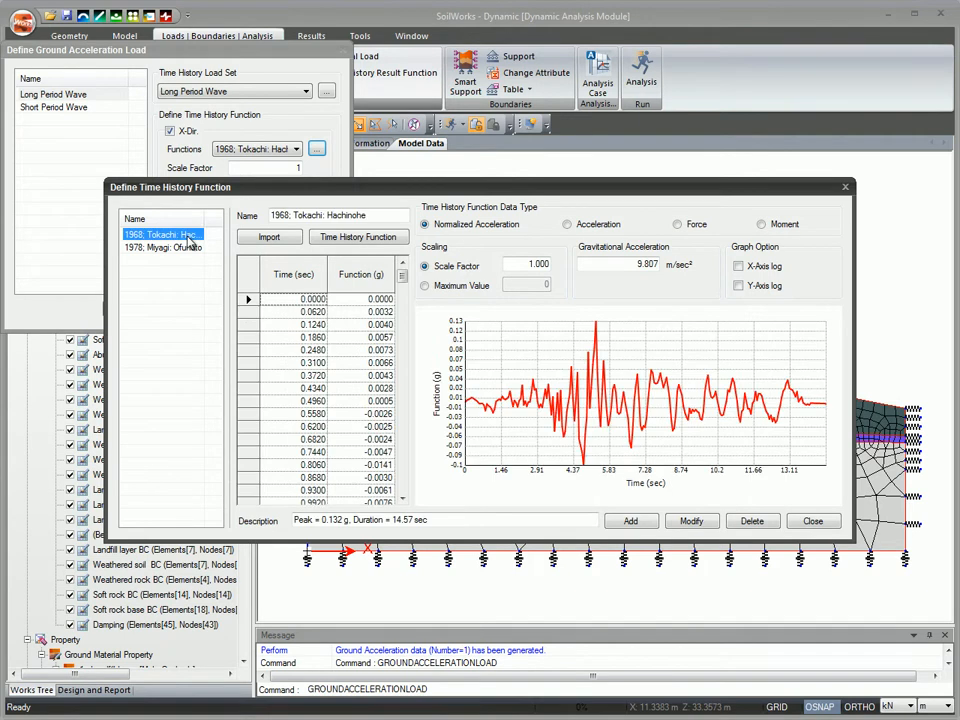
left_click(164, 248)
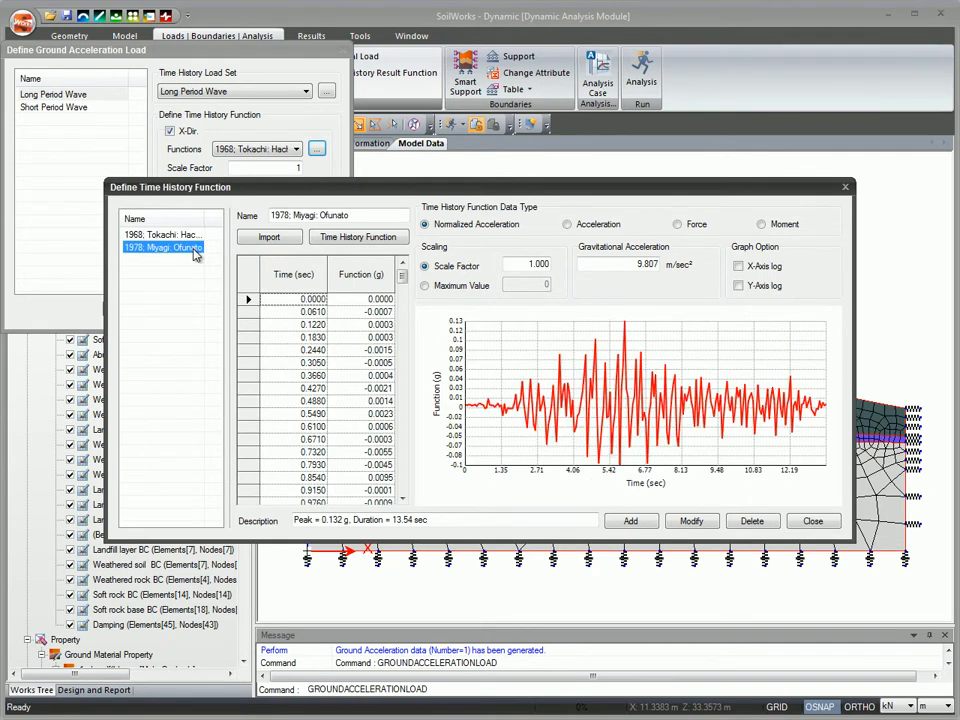
left_click(358, 236)
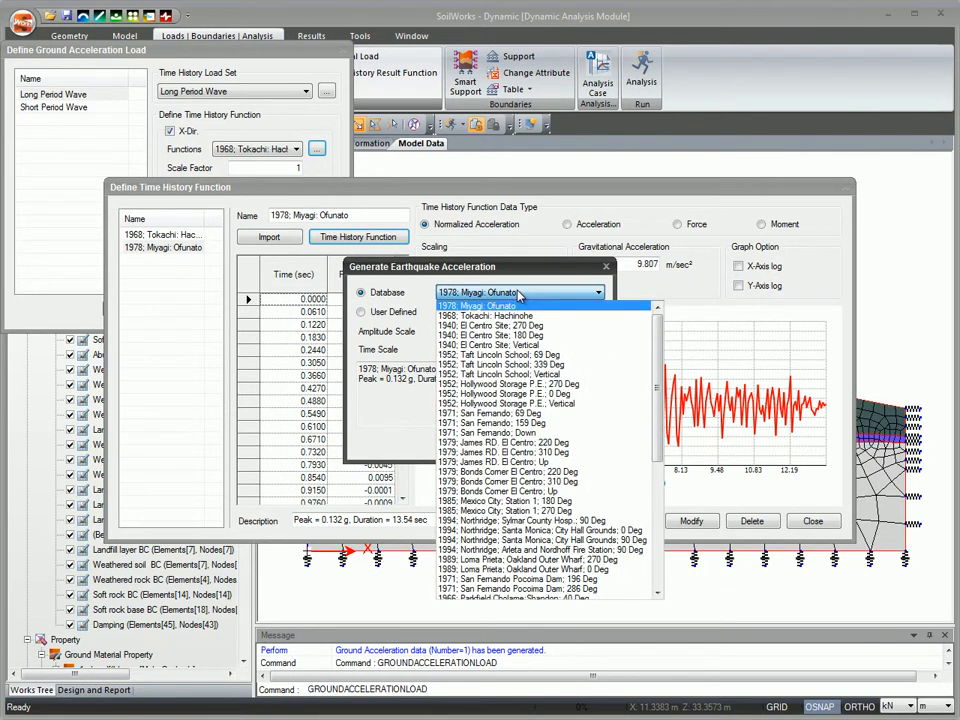
scroll("down", 3)
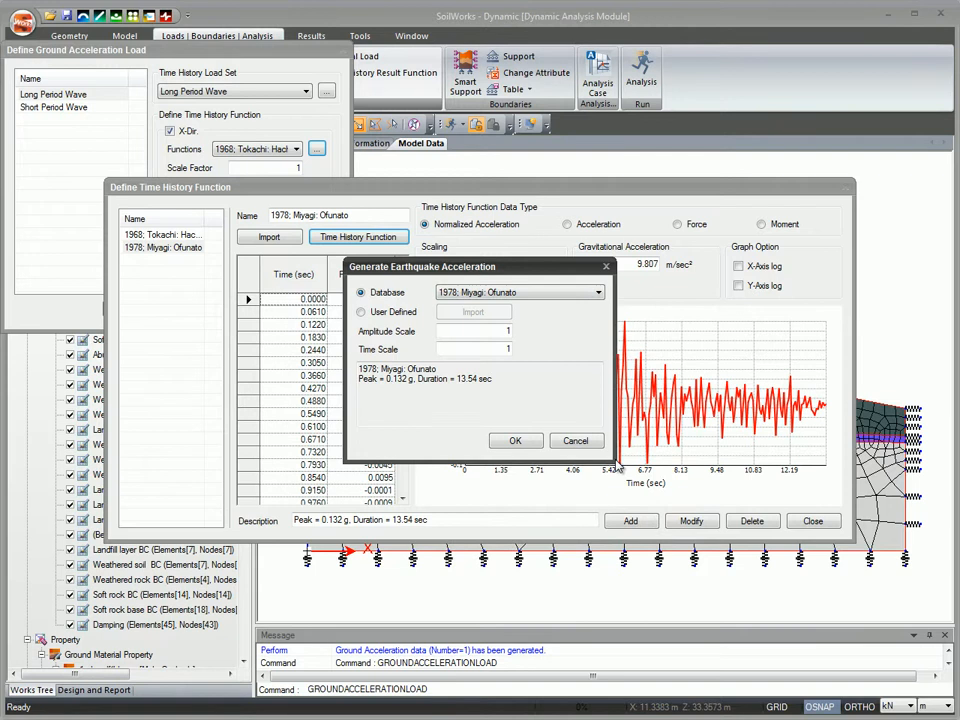
left_click(516, 442)
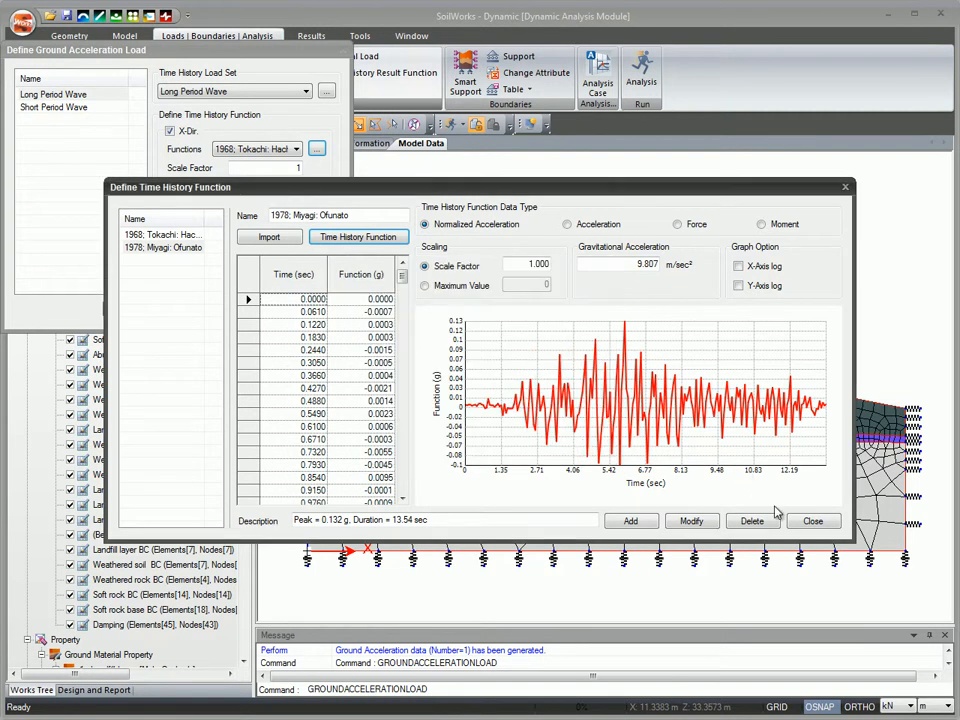
left_click(812, 520)
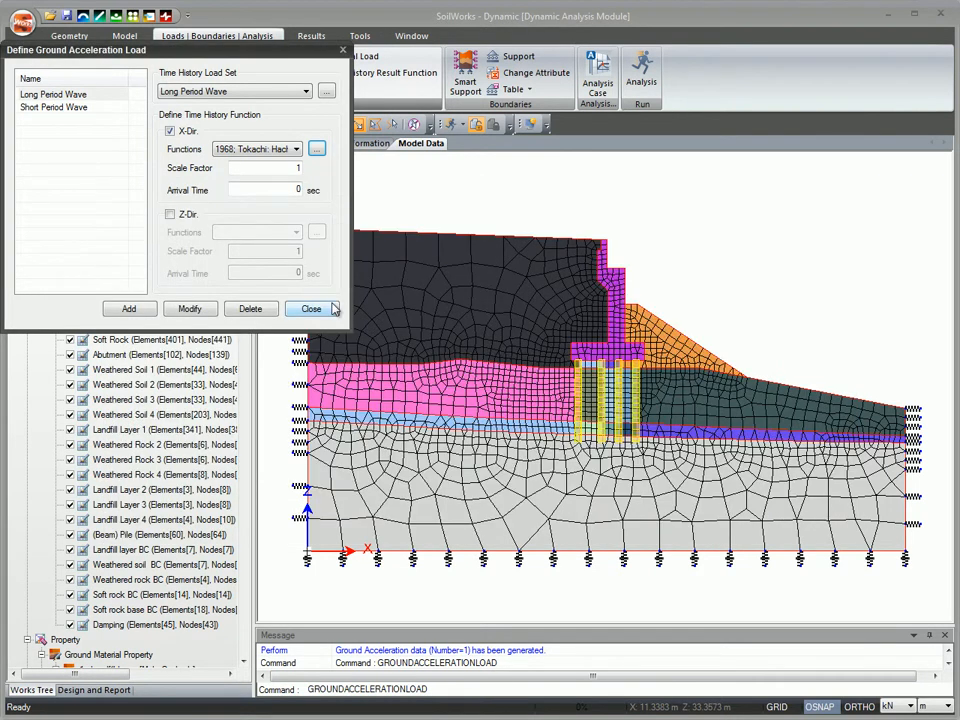
left_click(310, 308)
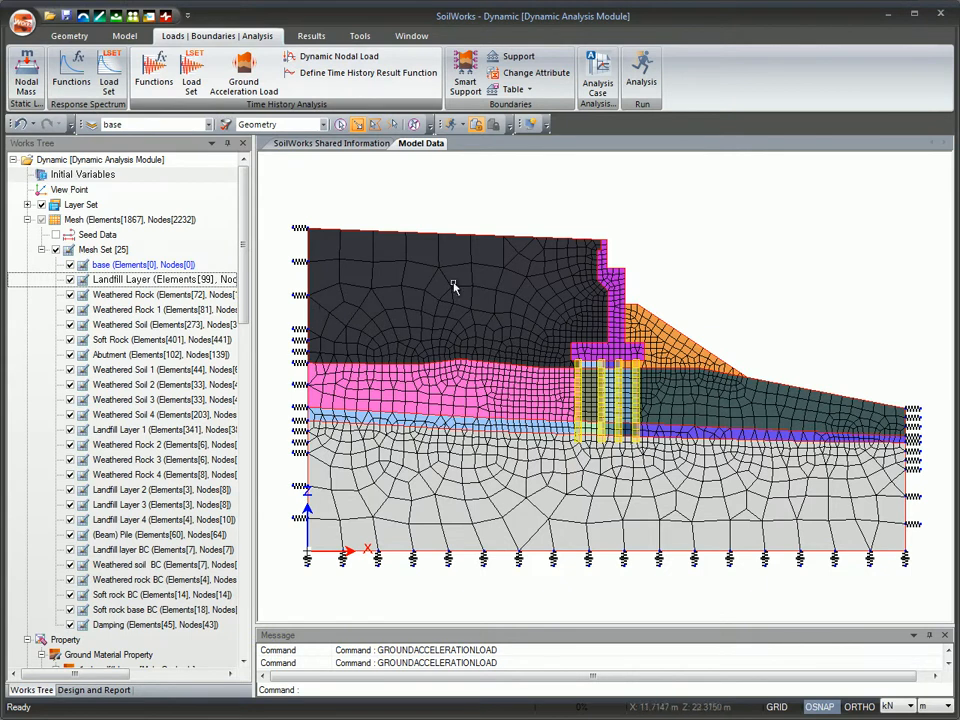
mouse_move(596, 72)
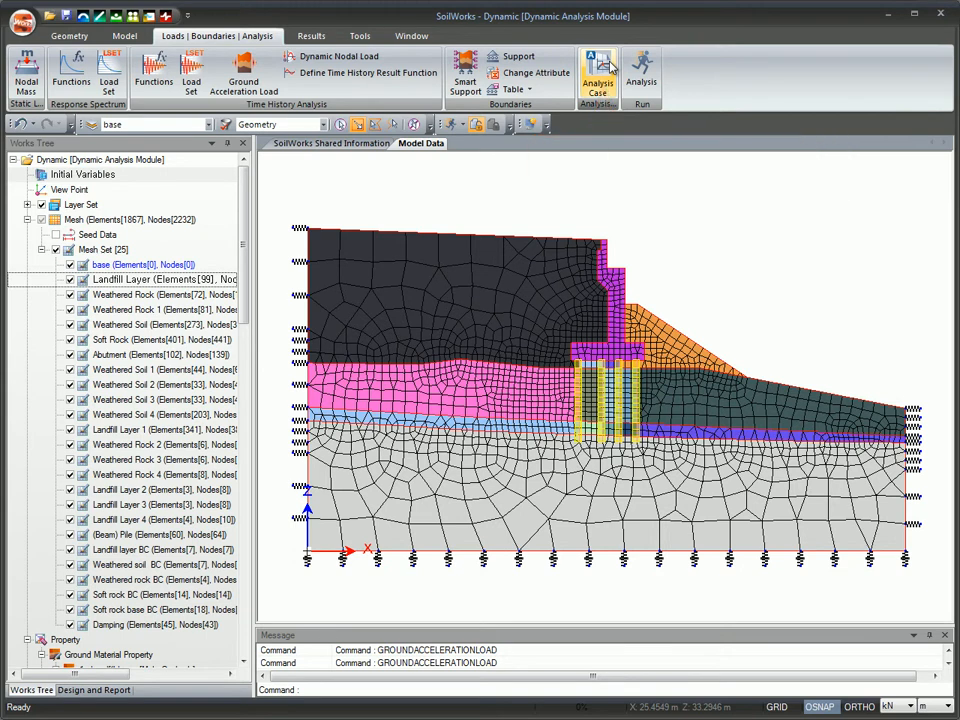
Step: Edit the Long Period time history case and confirm its eigenvalue analysis control settings
left_click(596, 72)
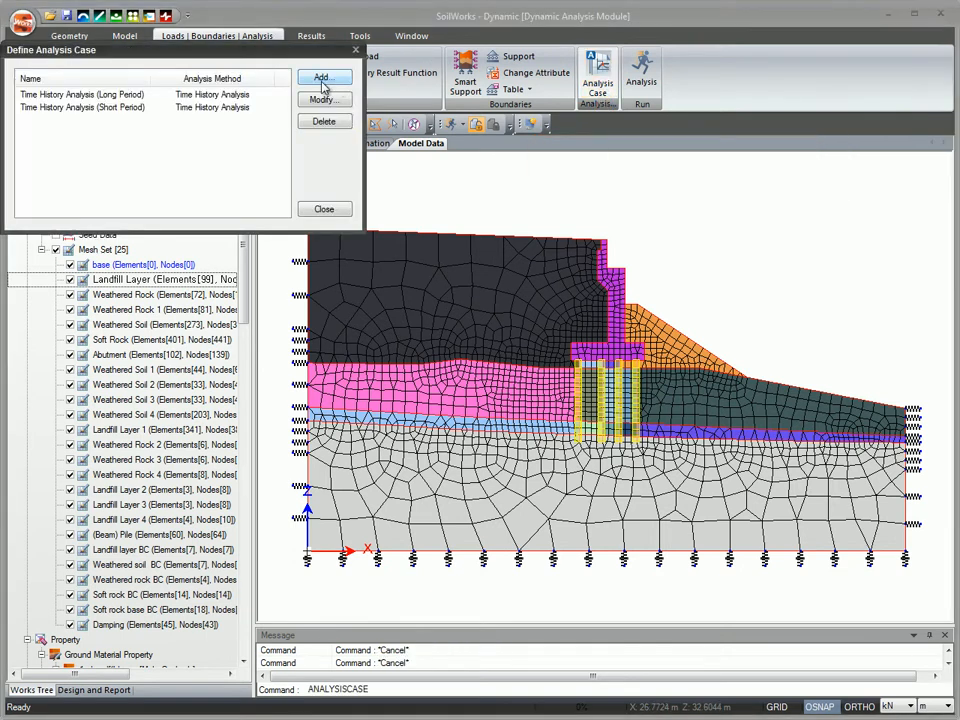
left_click(82, 94)
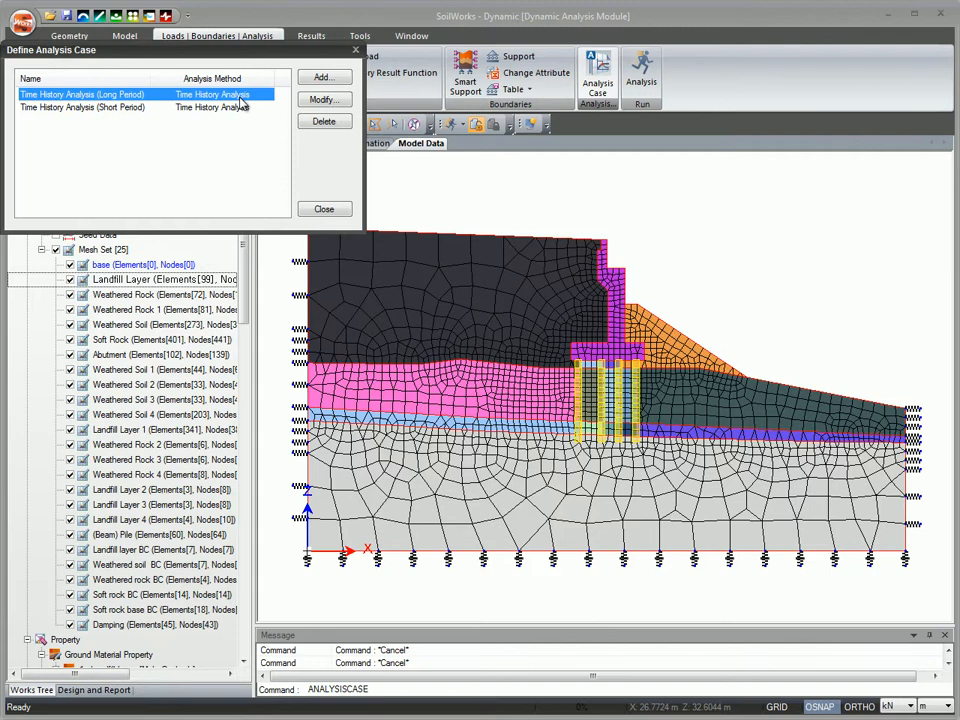
left_click(324, 100)
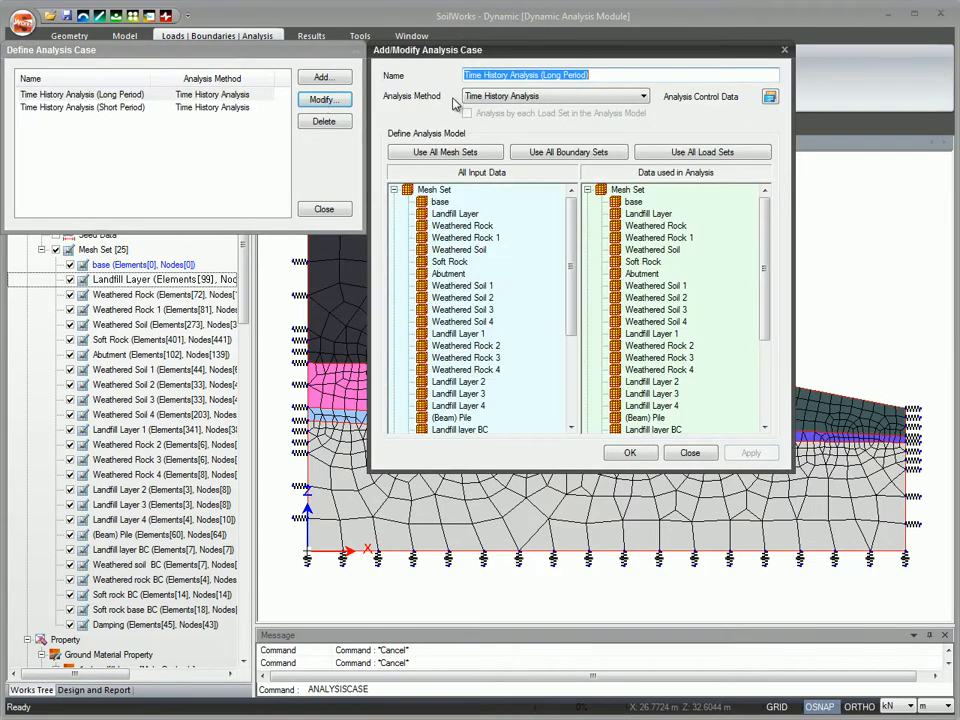
left_click(644, 96)
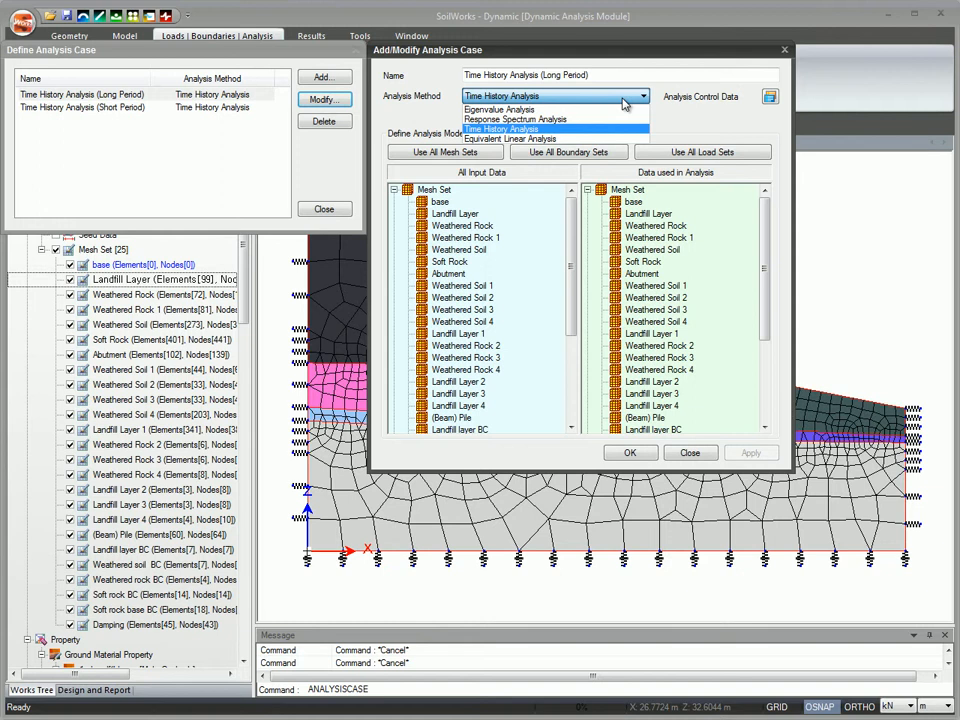
left_click(770, 96)
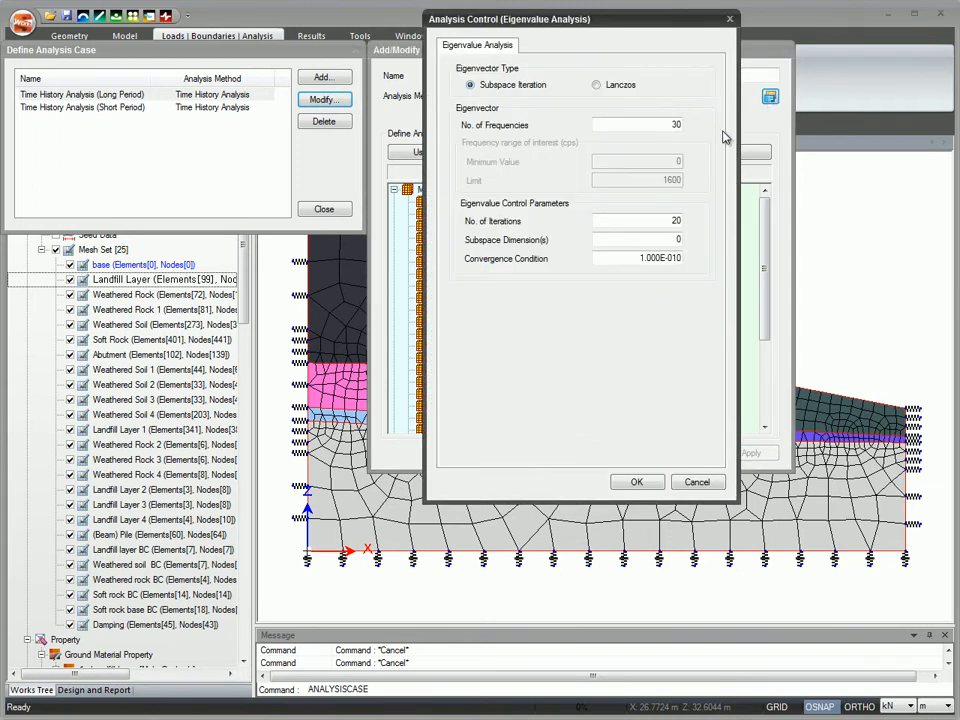
left_click(636, 480)
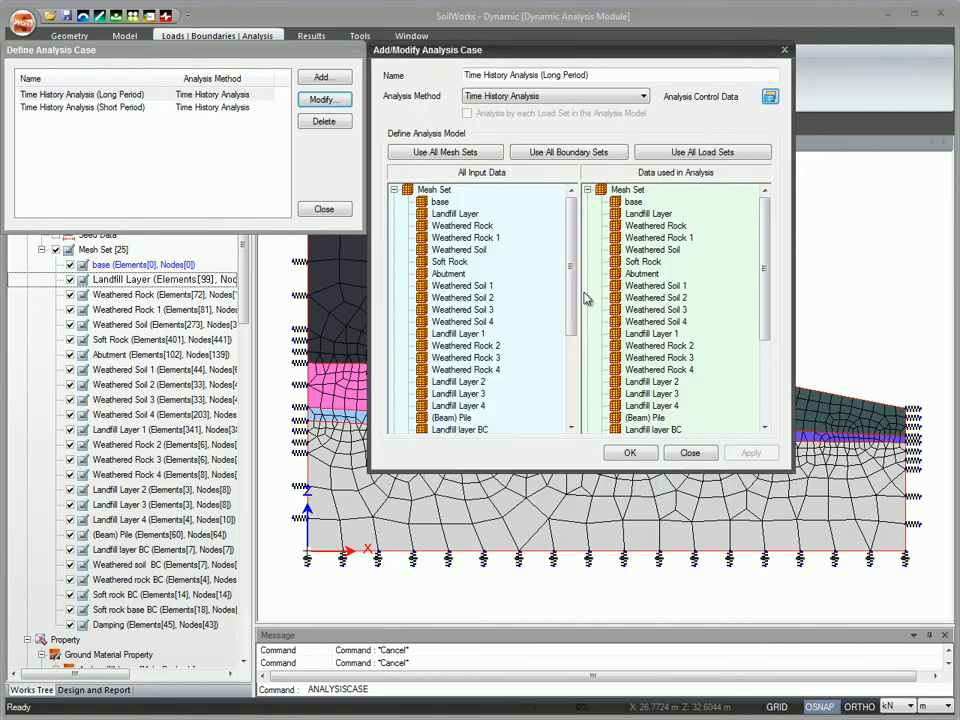
Step: Include the Long Period Wave load in the case and close the analysis case dialogs
scroll("down", 3)
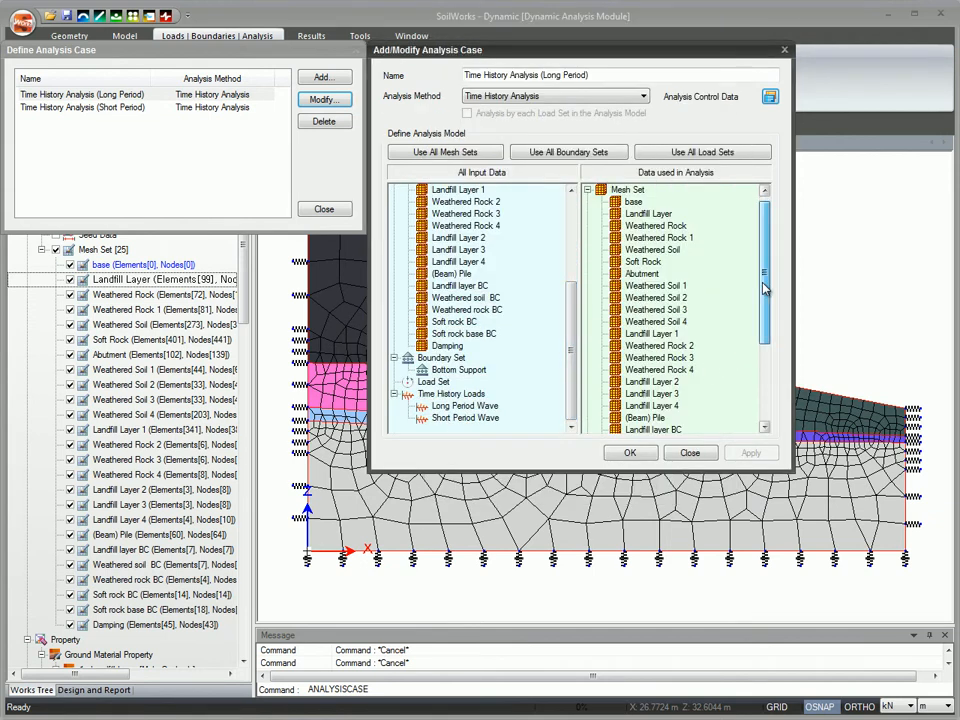
scroll("down", 3)
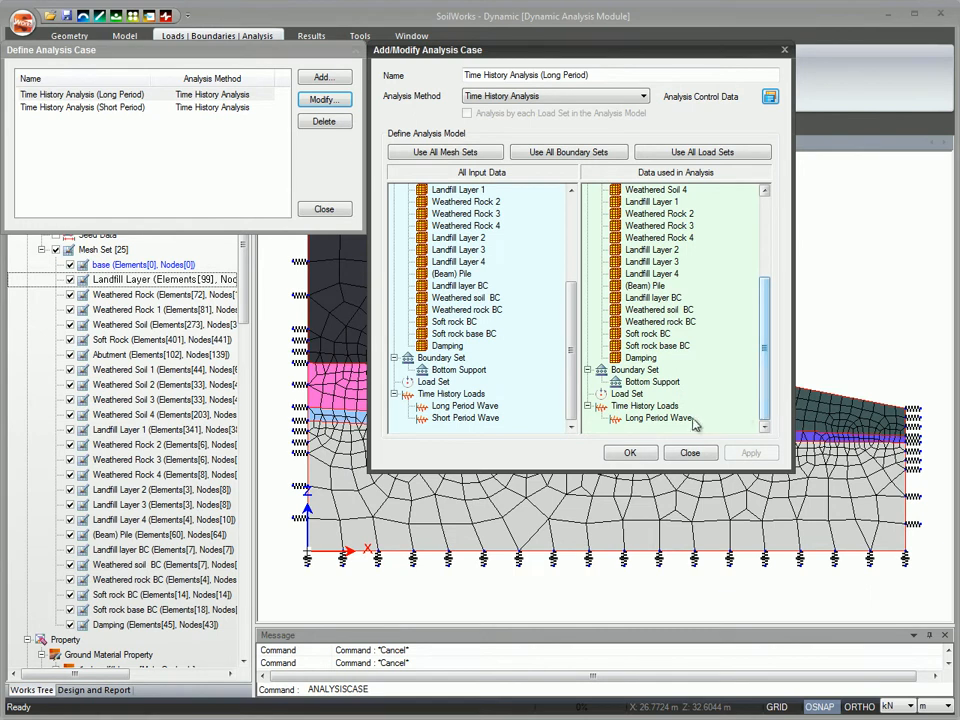
left_click(630, 452)
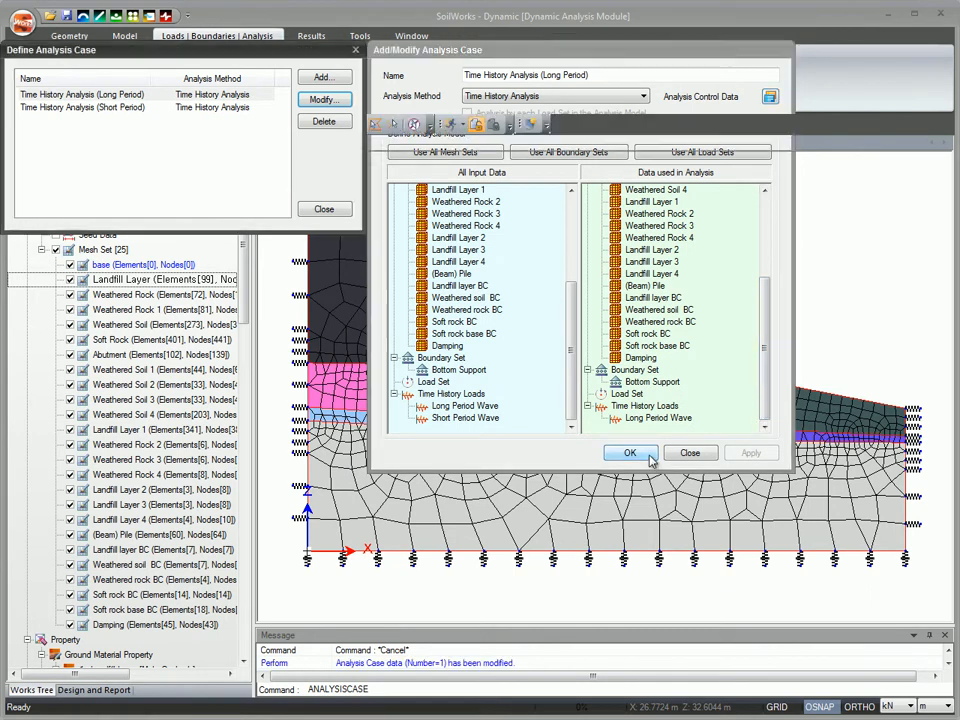
left_click(630, 452)
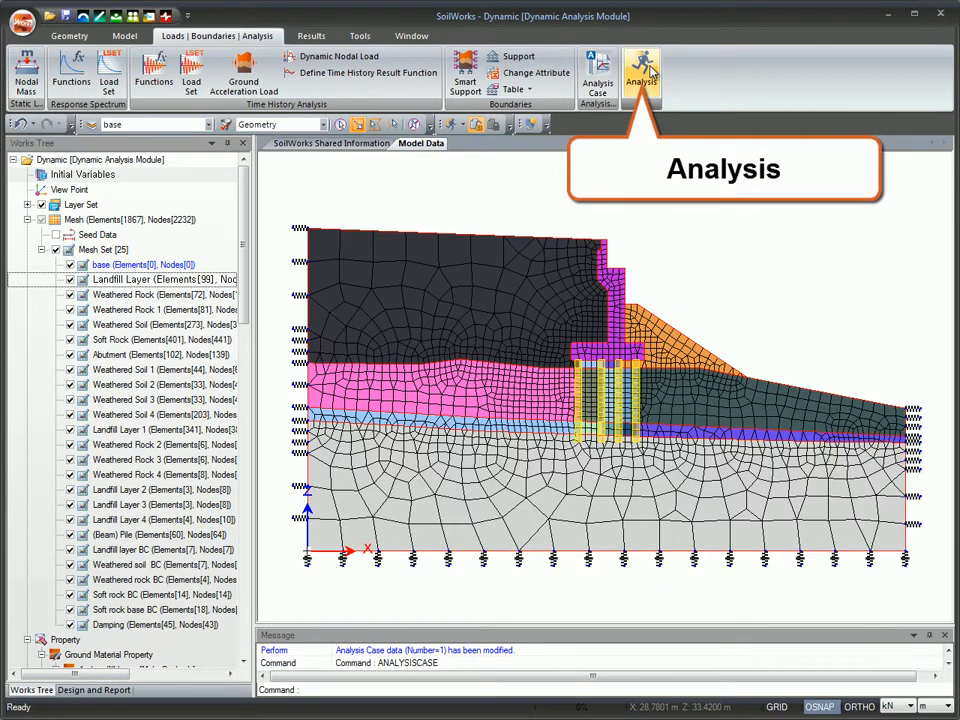
Step: Run both Long Period and Short Period time history analyses in the Analysis Manager
left_click(640, 76)
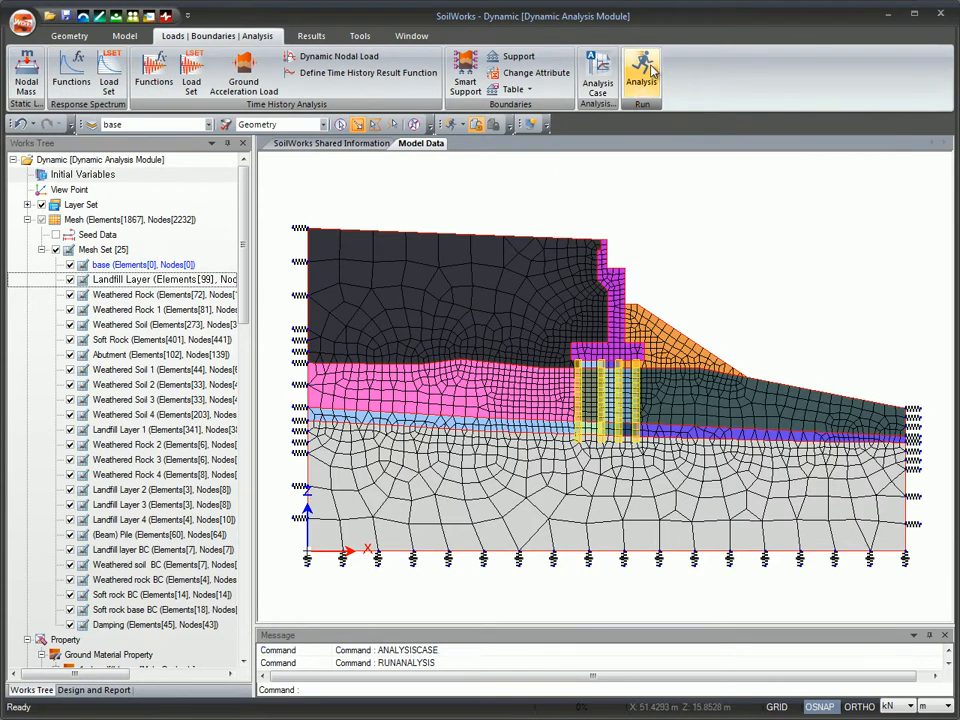
left_click(640, 80)
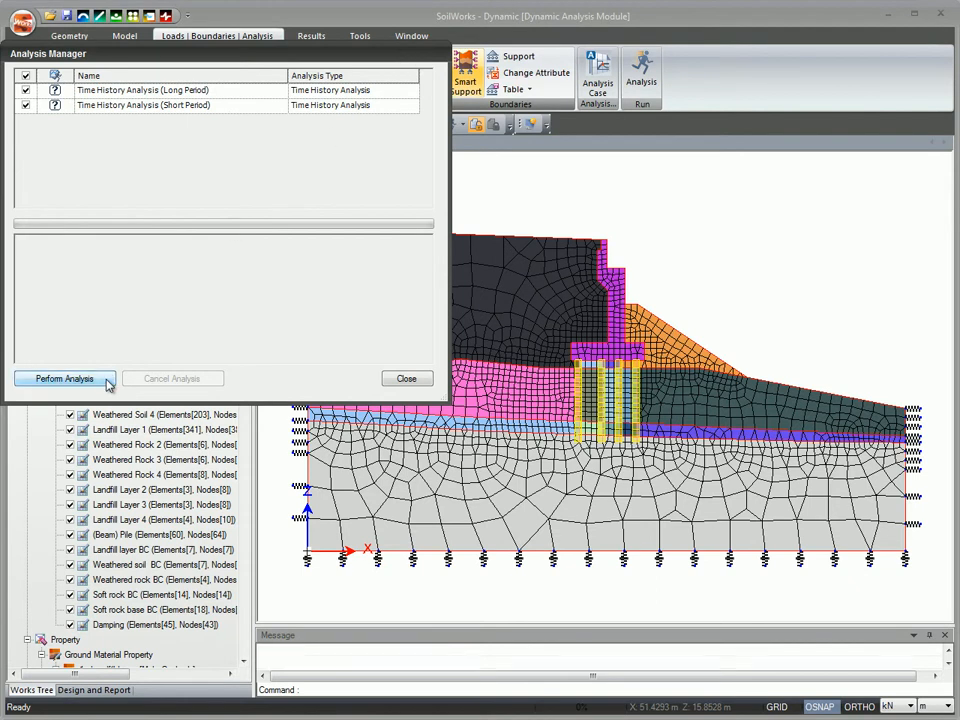
left_click(64, 378)
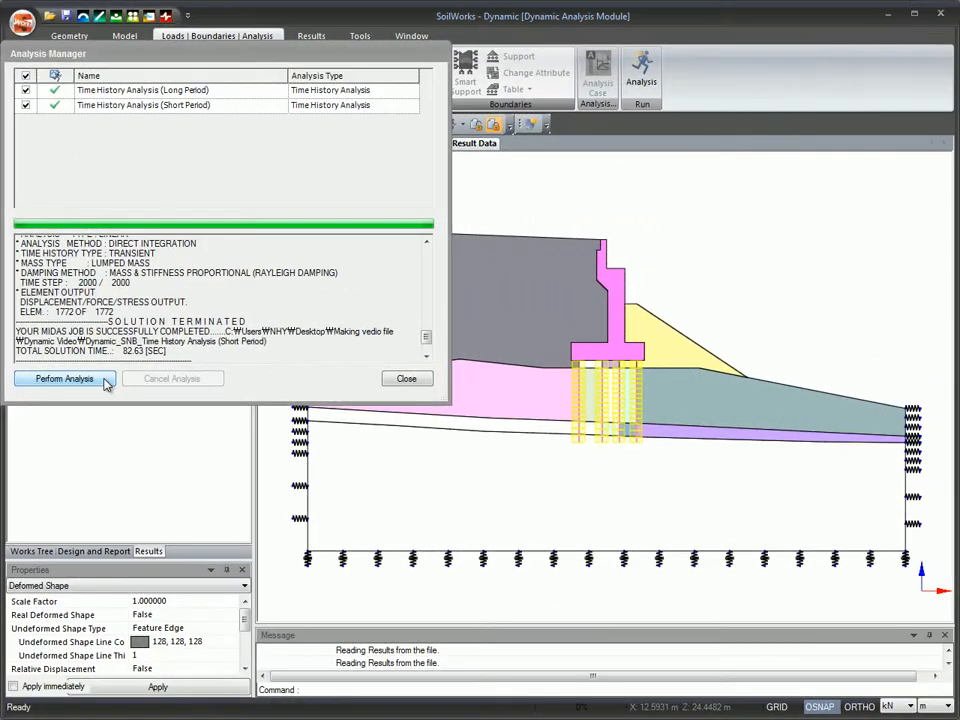
left_click(406, 378)
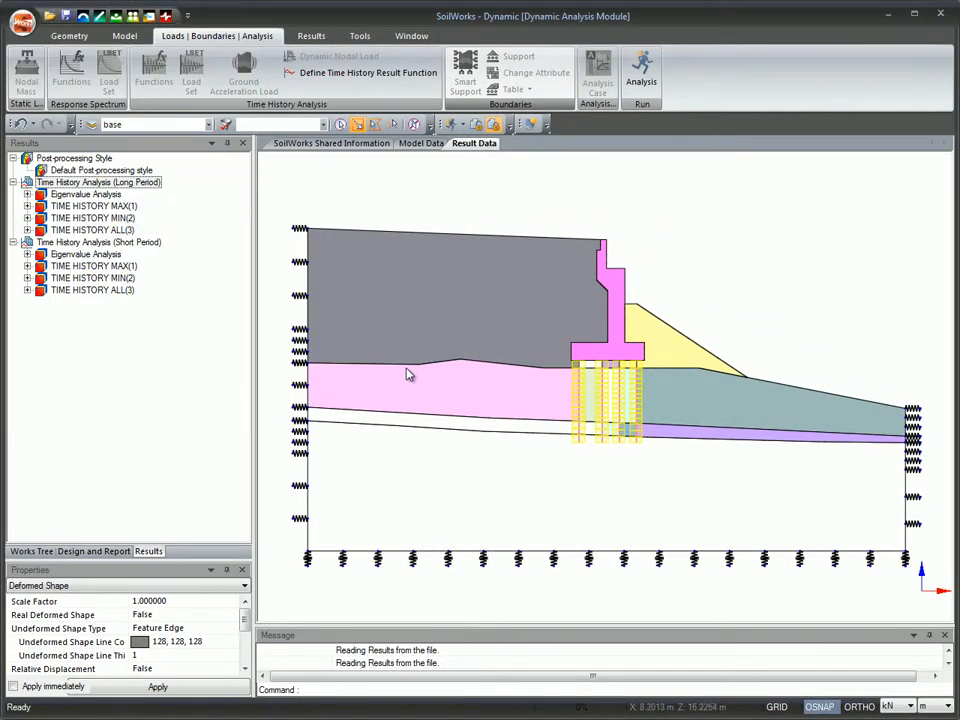
mouse_move(368, 72)
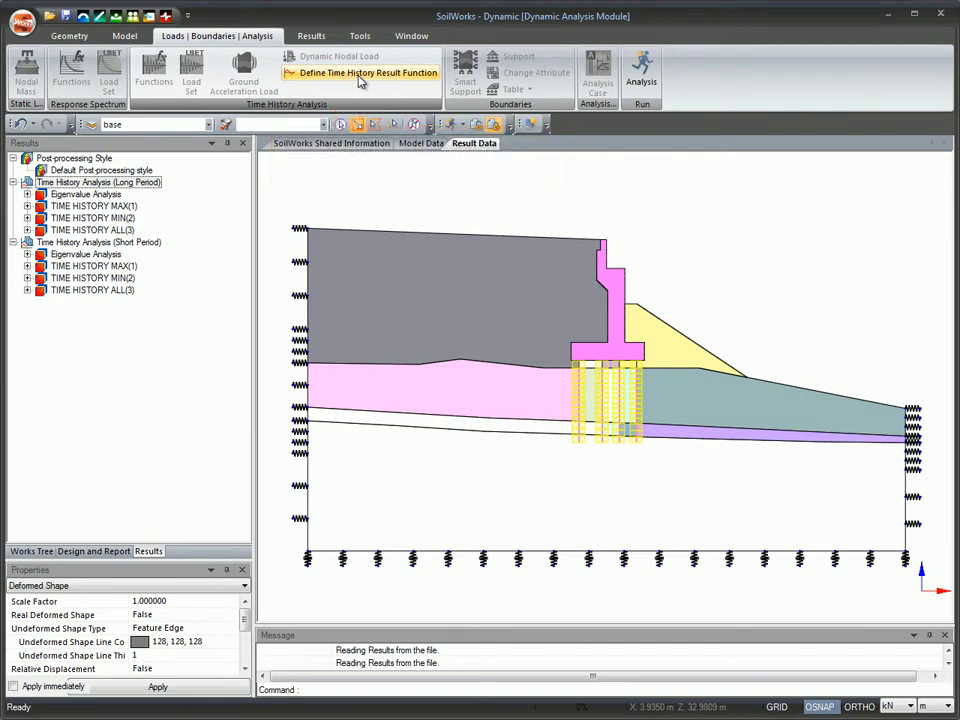
Step: Add the short-period vertical displacement time history result function and close the definitions
left_click(360, 72)
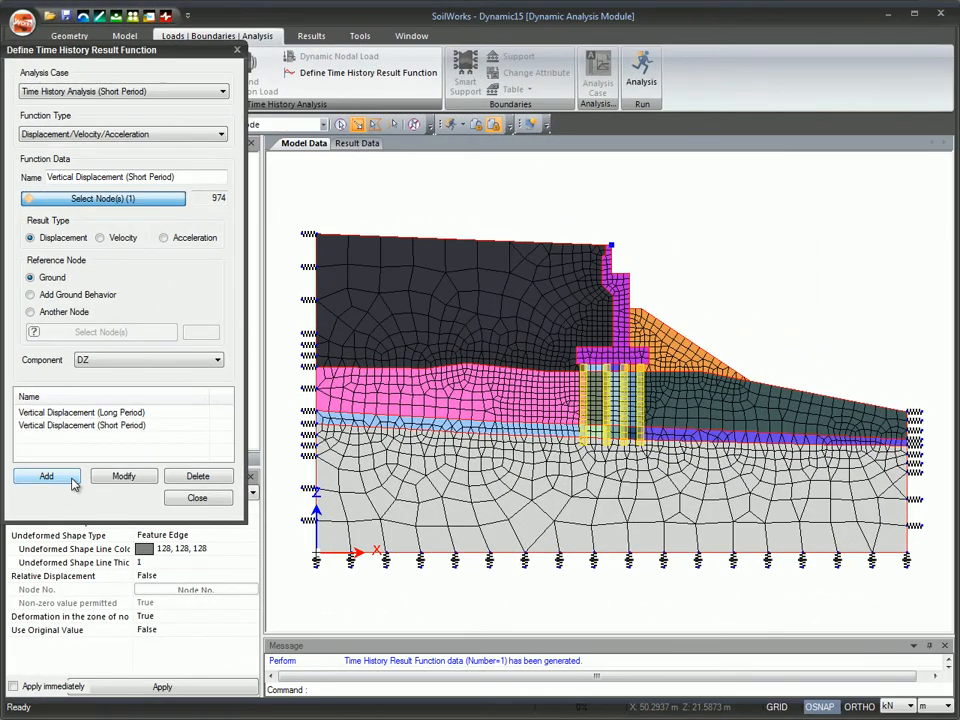
left_click(612, 248)
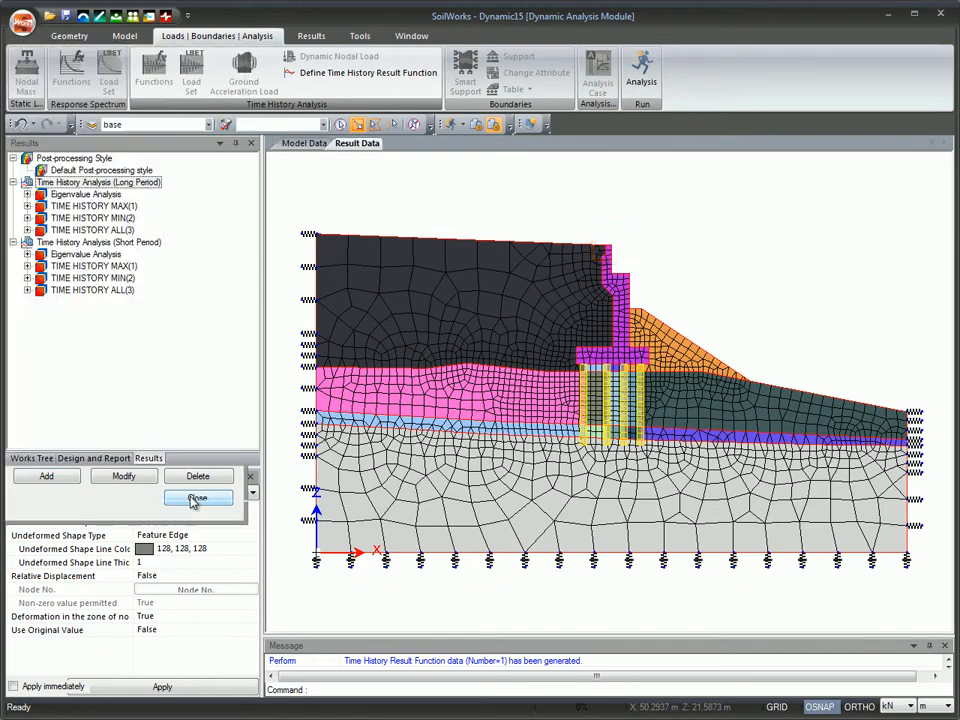
left_click(312, 36)
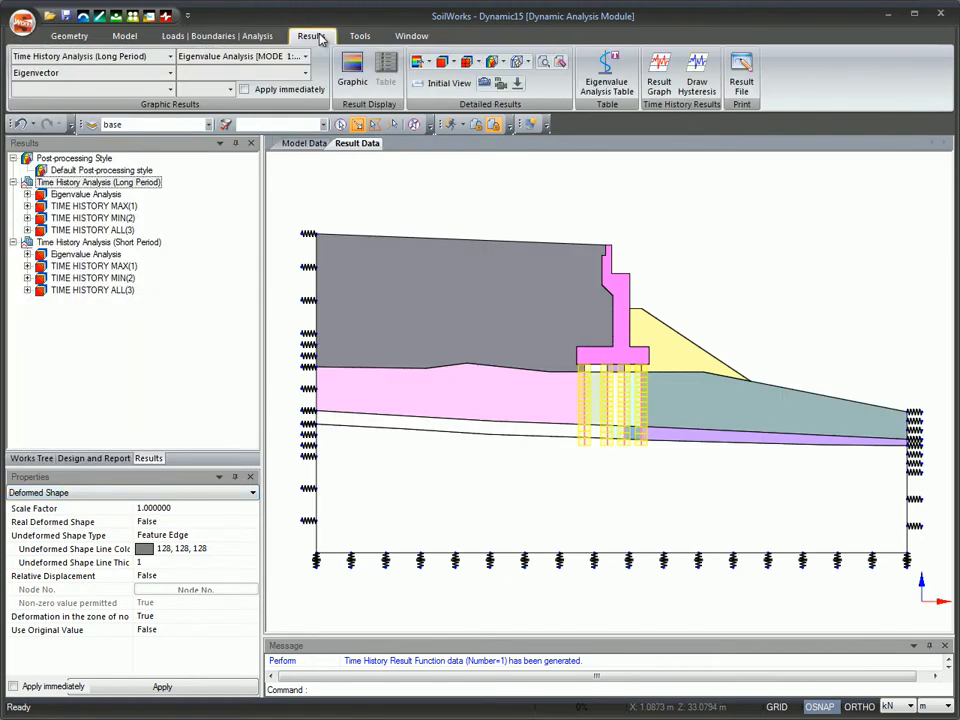
mouse_move(660, 68)
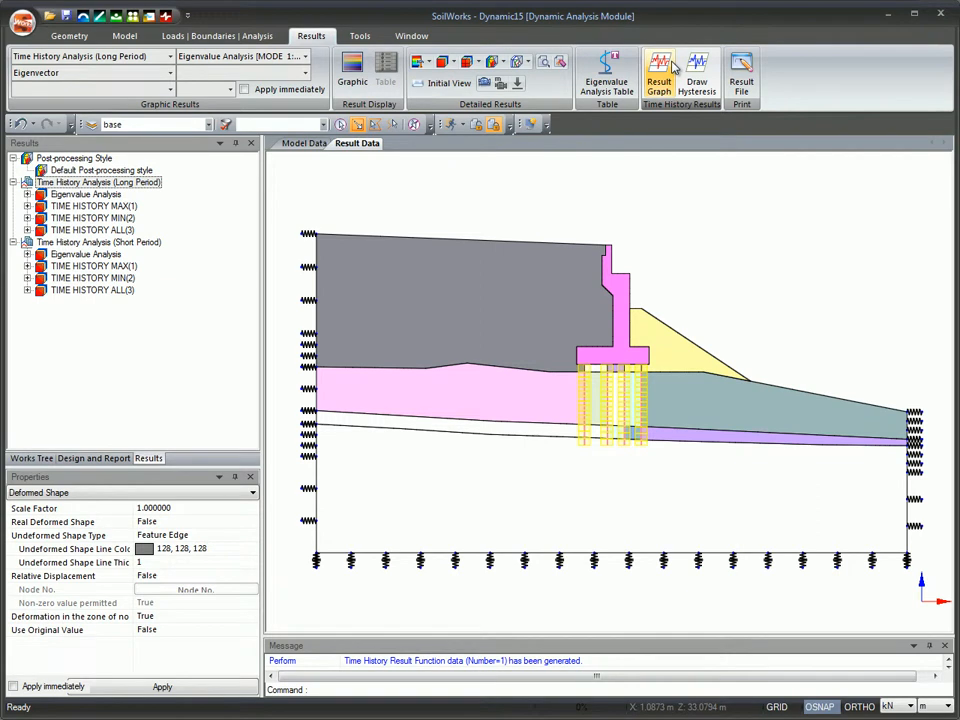
Step: Draw a time history graph of the long- and short-period vertical displacement functions
left_click(658, 76)
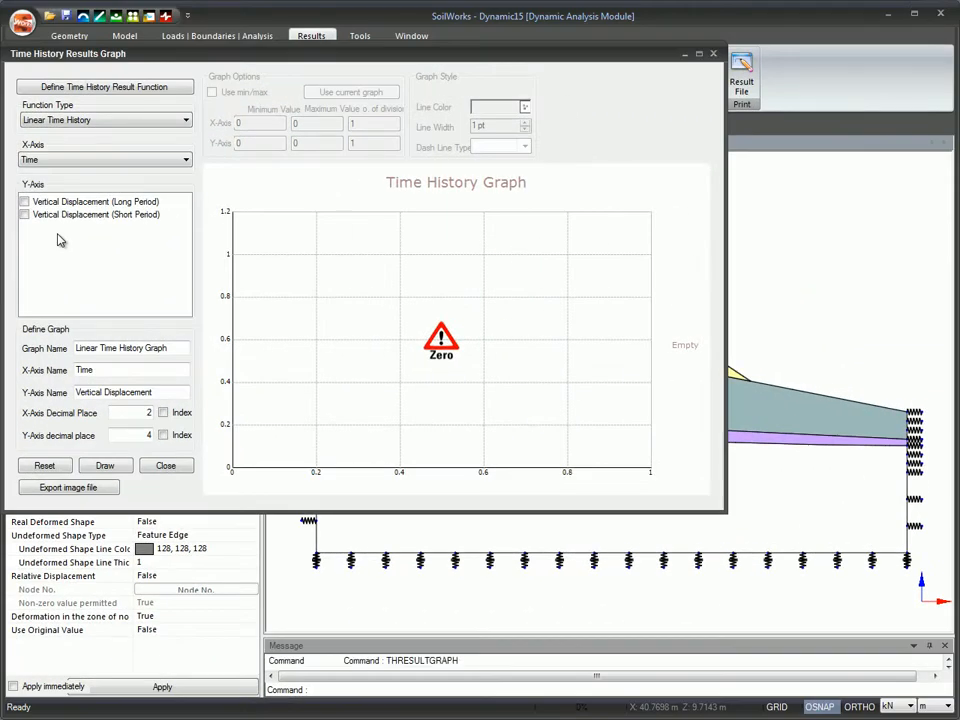
left_click(24, 200)
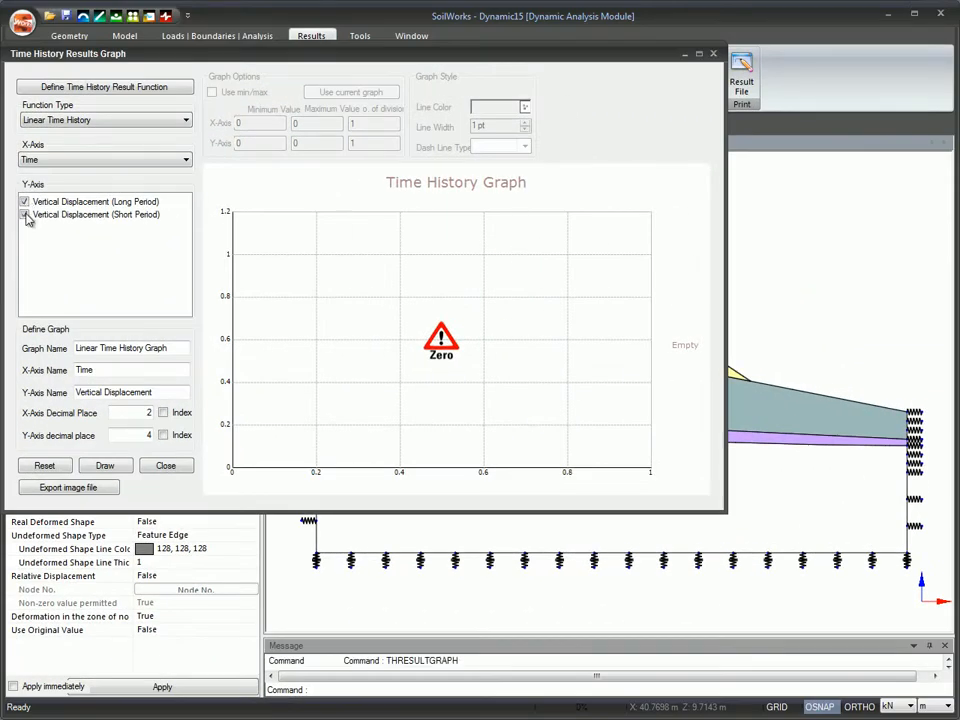
left_click(104, 464)
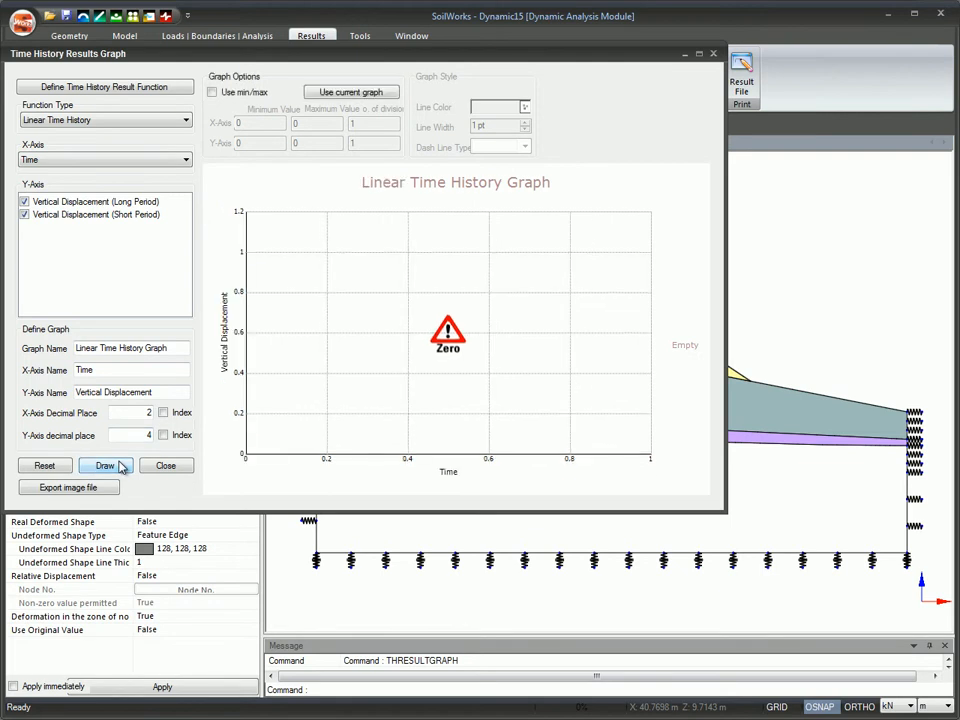
left_click(104, 464)
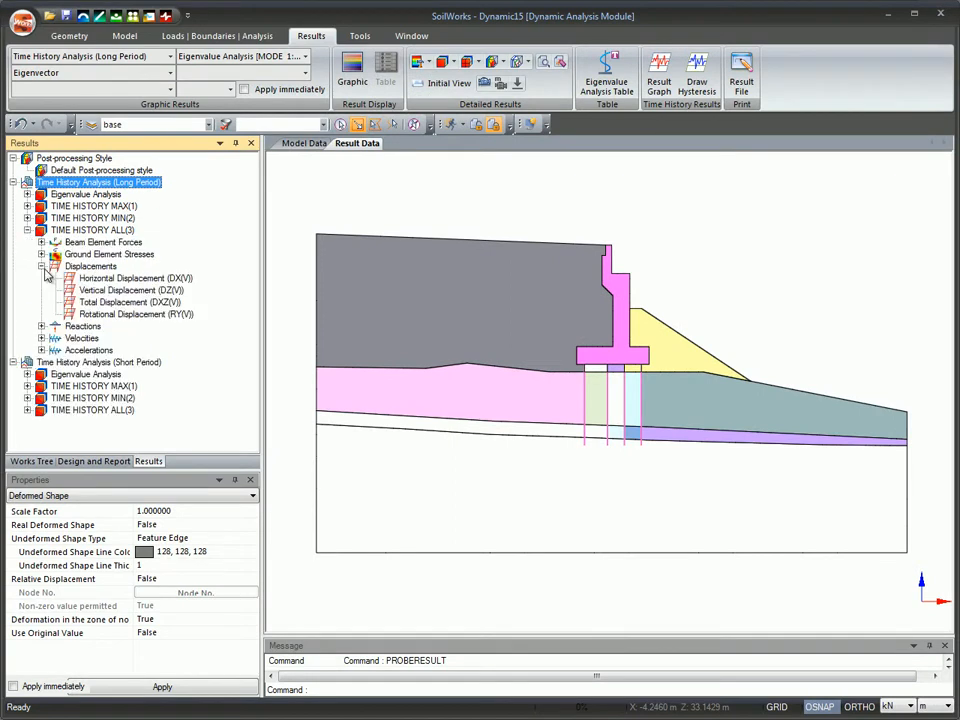
Step: Show long-period horizontal displacement (DX) contours and tag the minimum node, about -0.0249
left_click(134, 276)
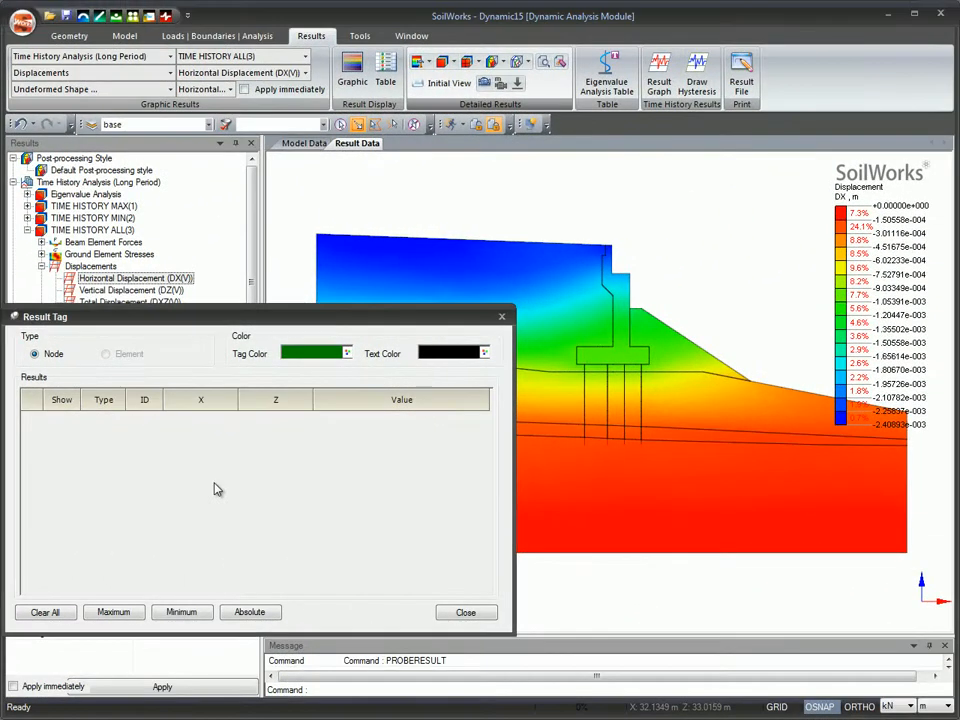
left_click(182, 612)
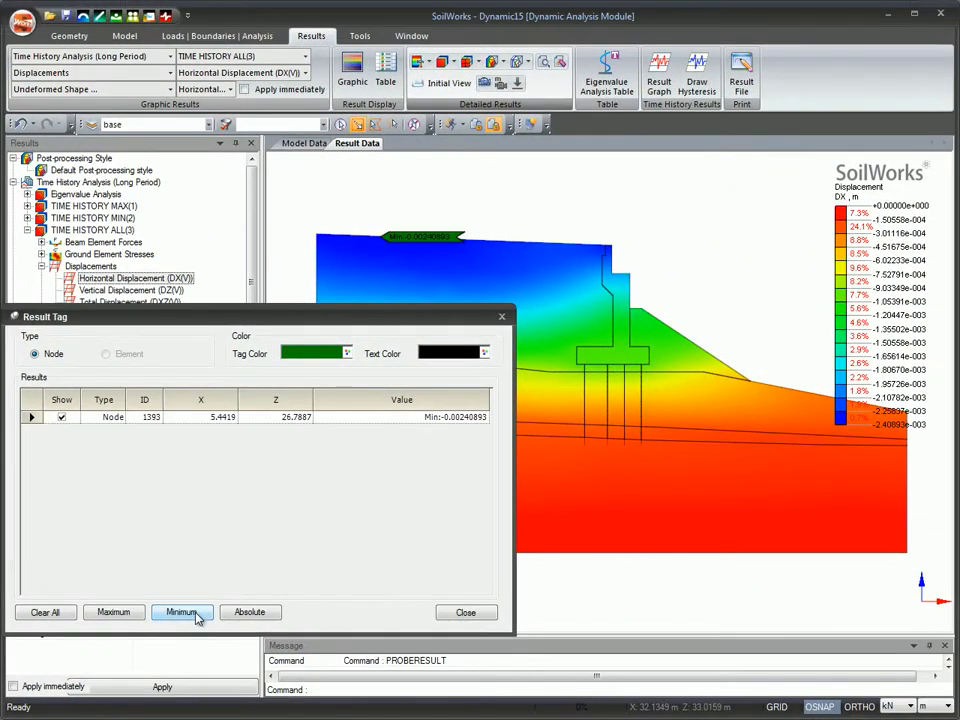
left_click(464, 612)
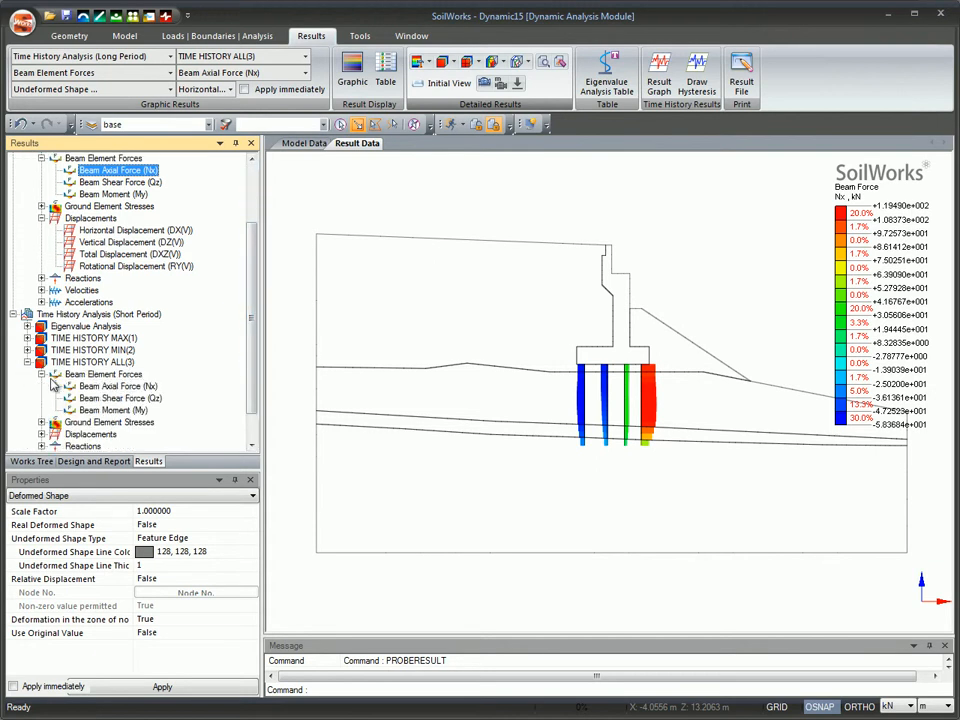
Step: Show short-period beam axial force (Nx) contours on the piles, about +59.1 to -122 kN
left_click(118, 386)
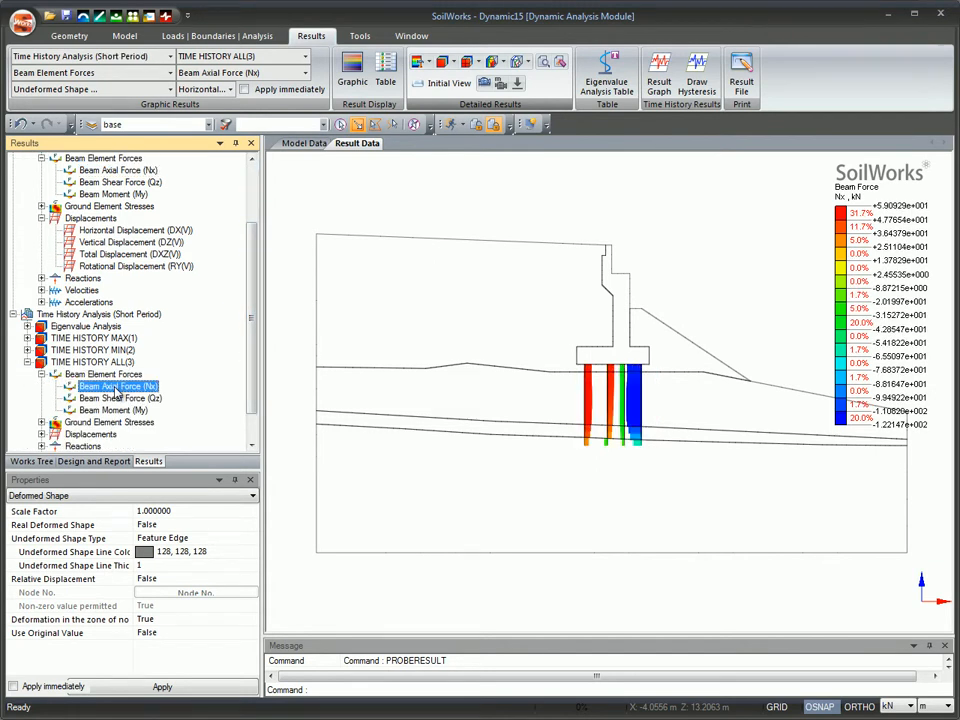
mouse_move(696, 76)
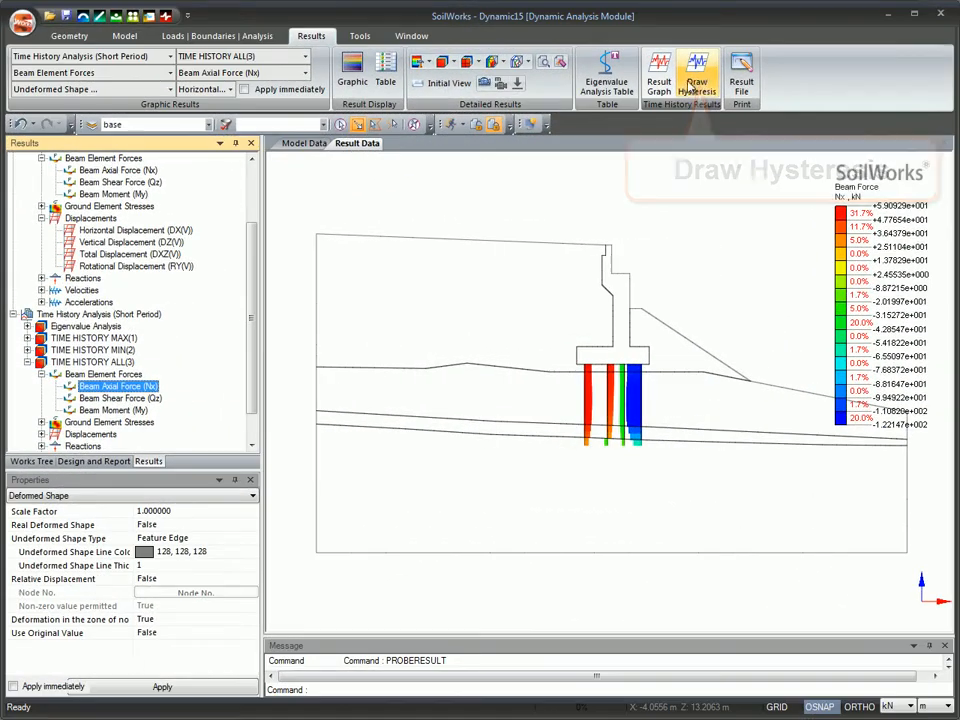
mouse_move(696, 76)
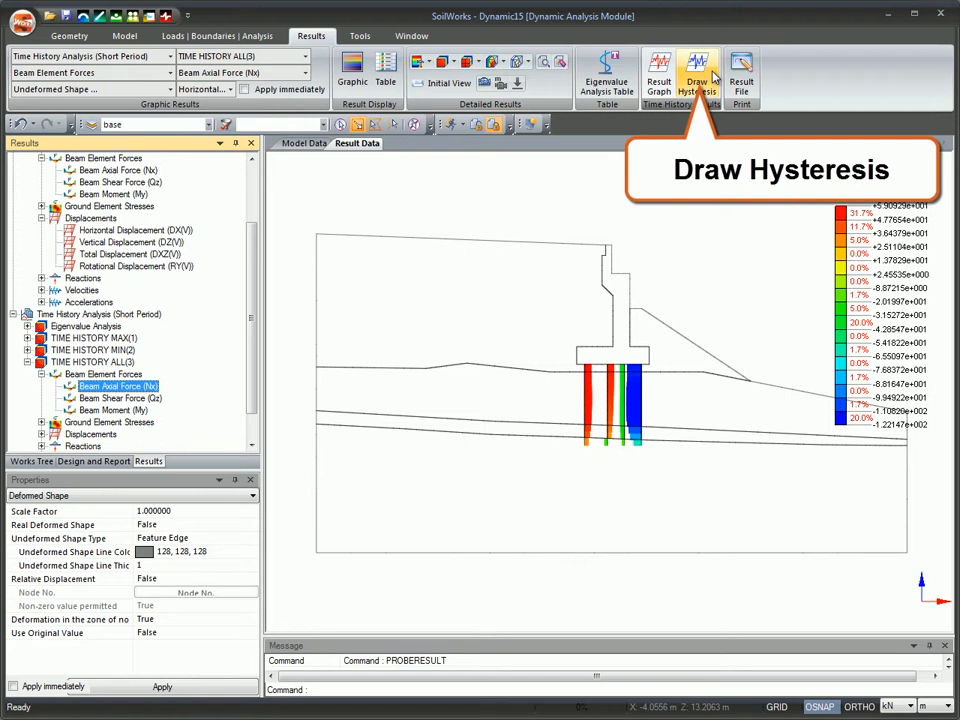
left_click(696, 72)
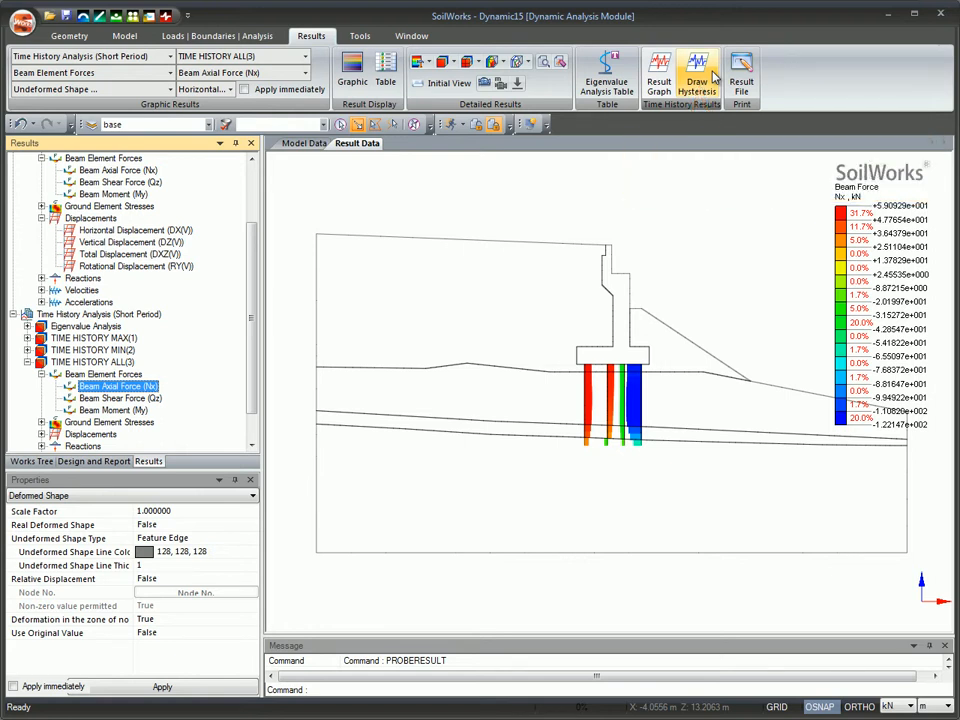